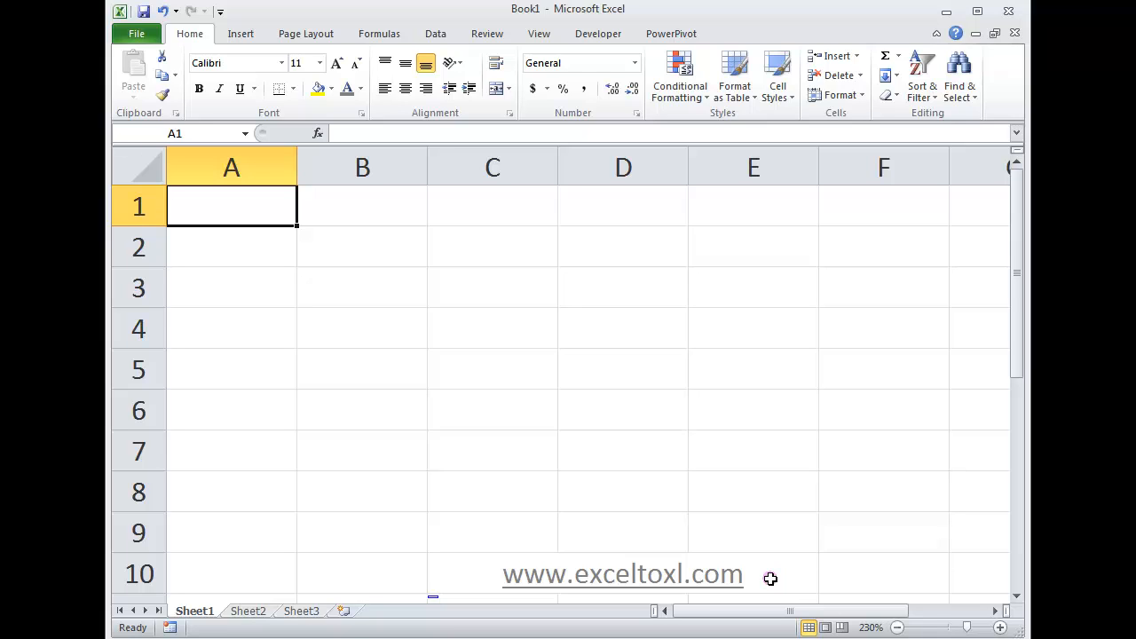
mouse_move(376, 347)
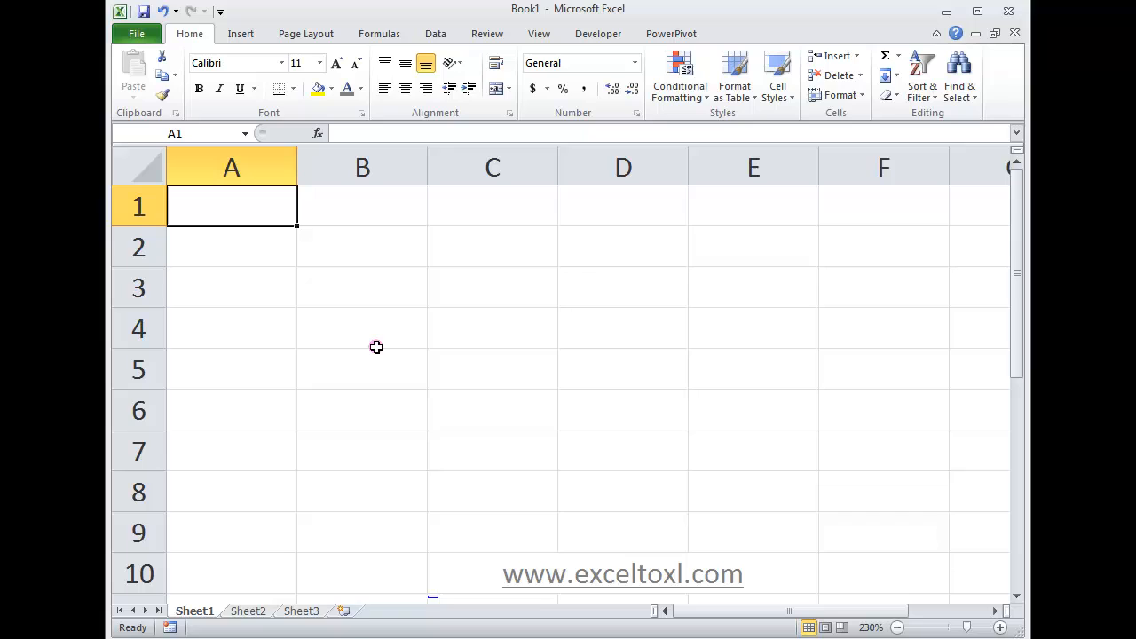
mouse_move(696, 433)
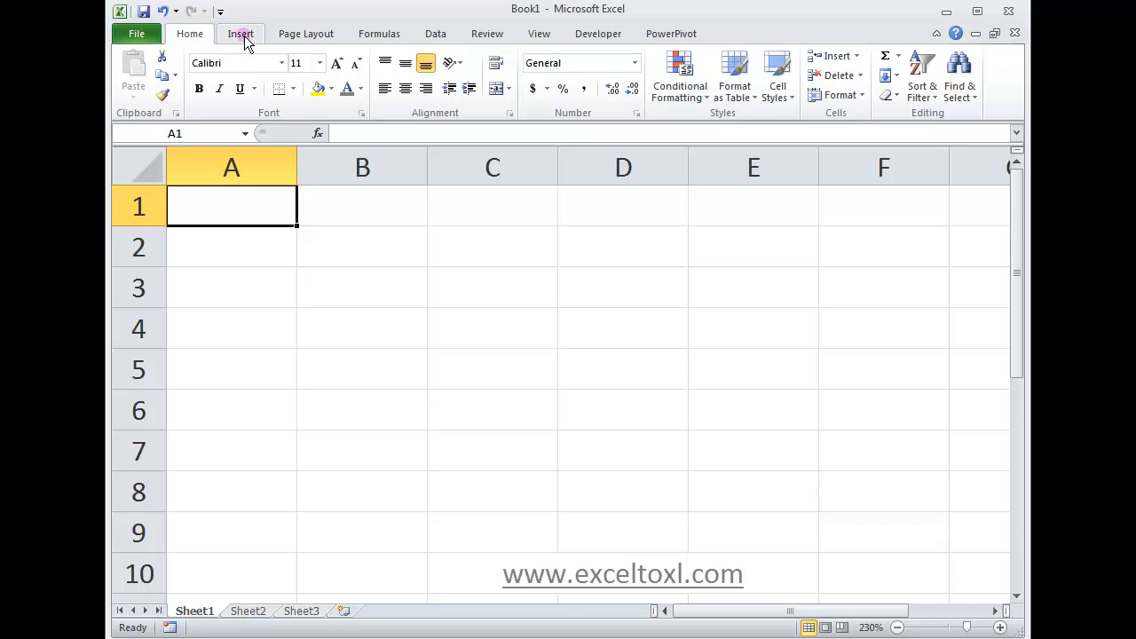
Browse the Page Layout ribbon commands and return to Home
left_click(306, 32)
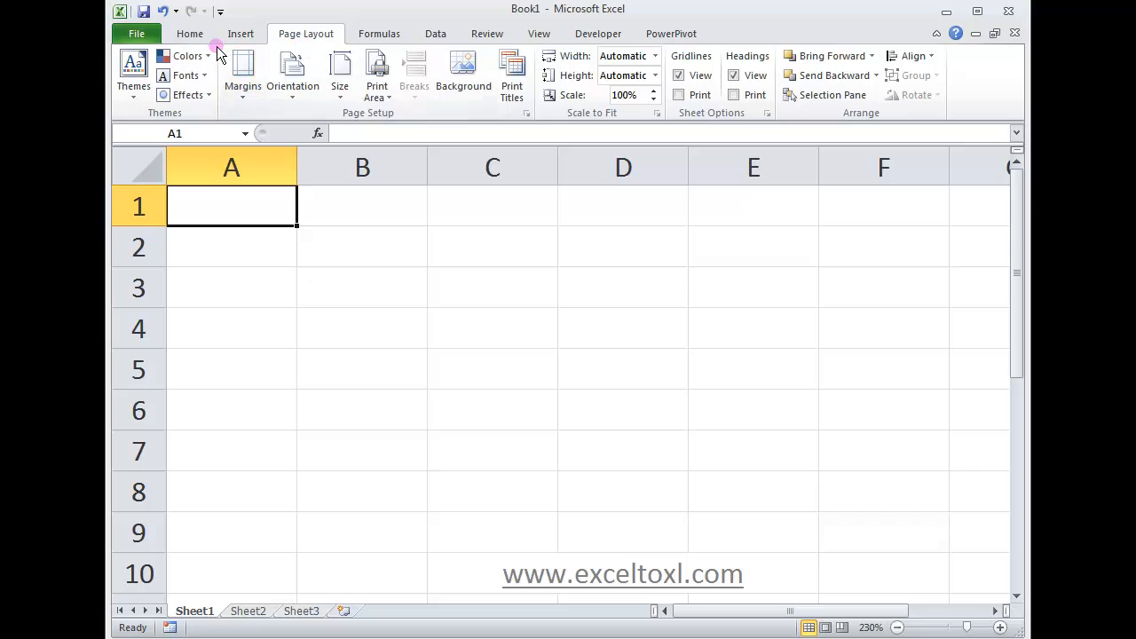
mouse_move(188, 55)
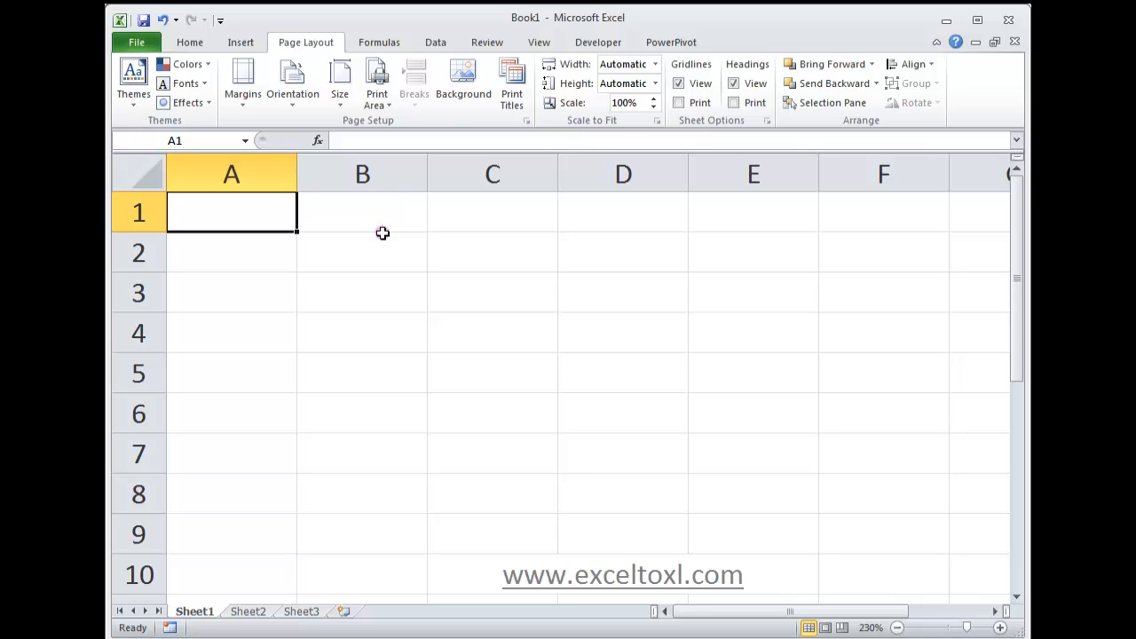
mouse_move(239, 42)
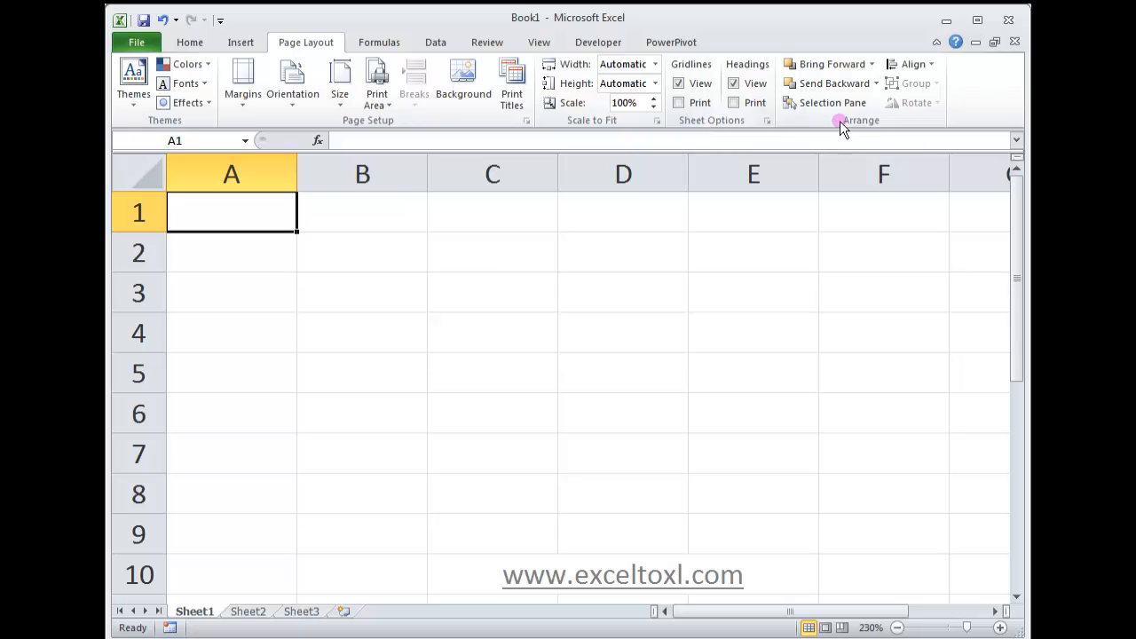
mouse_move(838, 121)
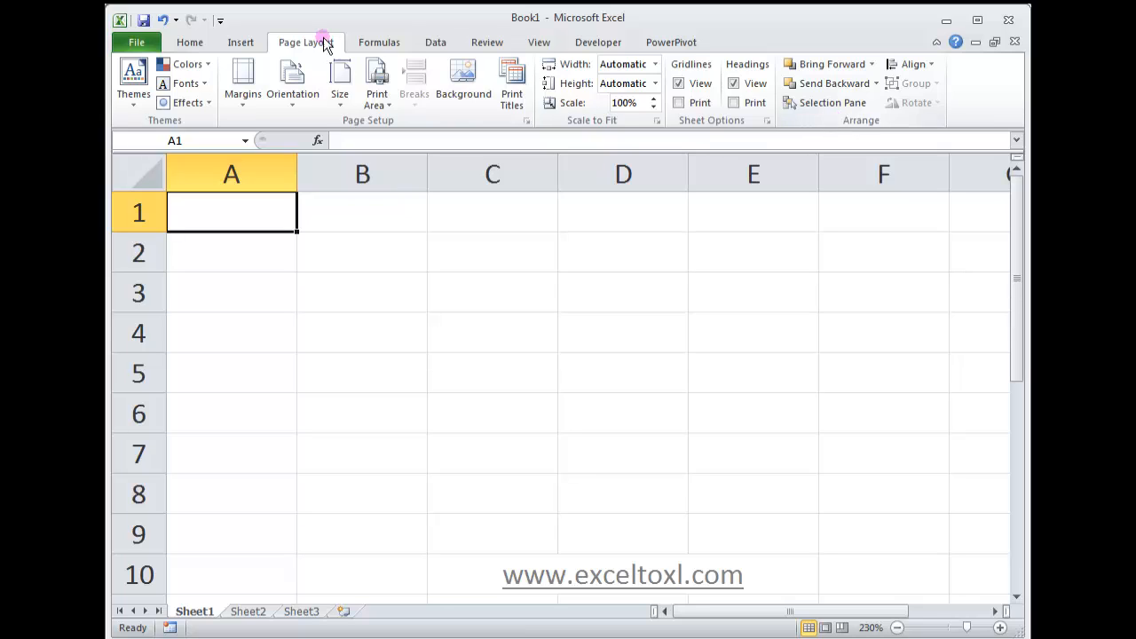
left_click(188, 42)
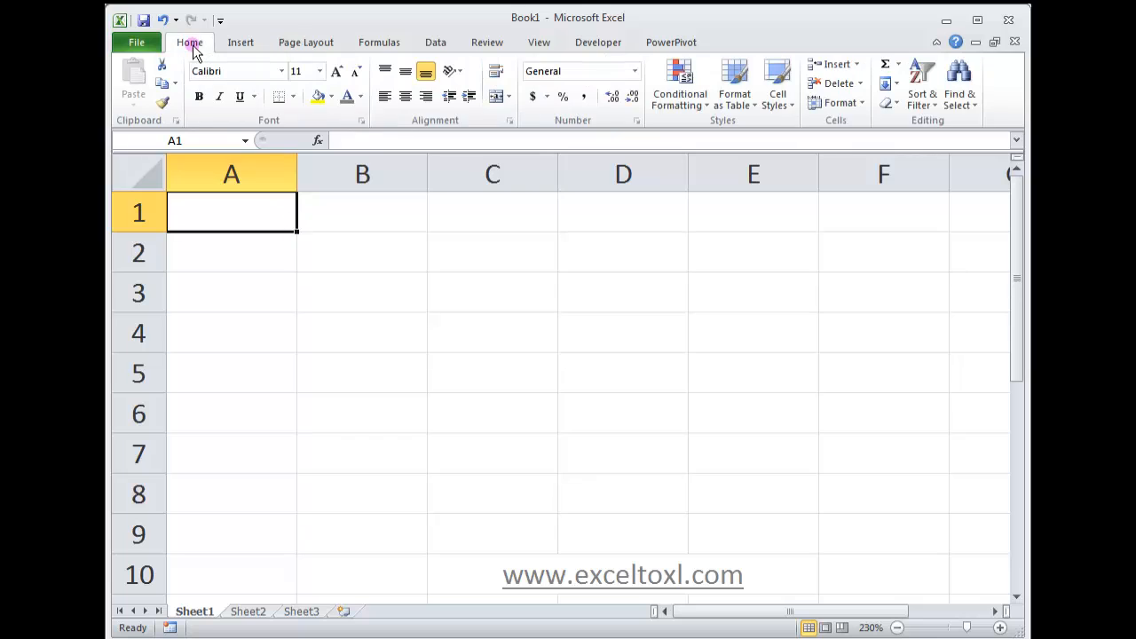
mouse_move(334, 286)
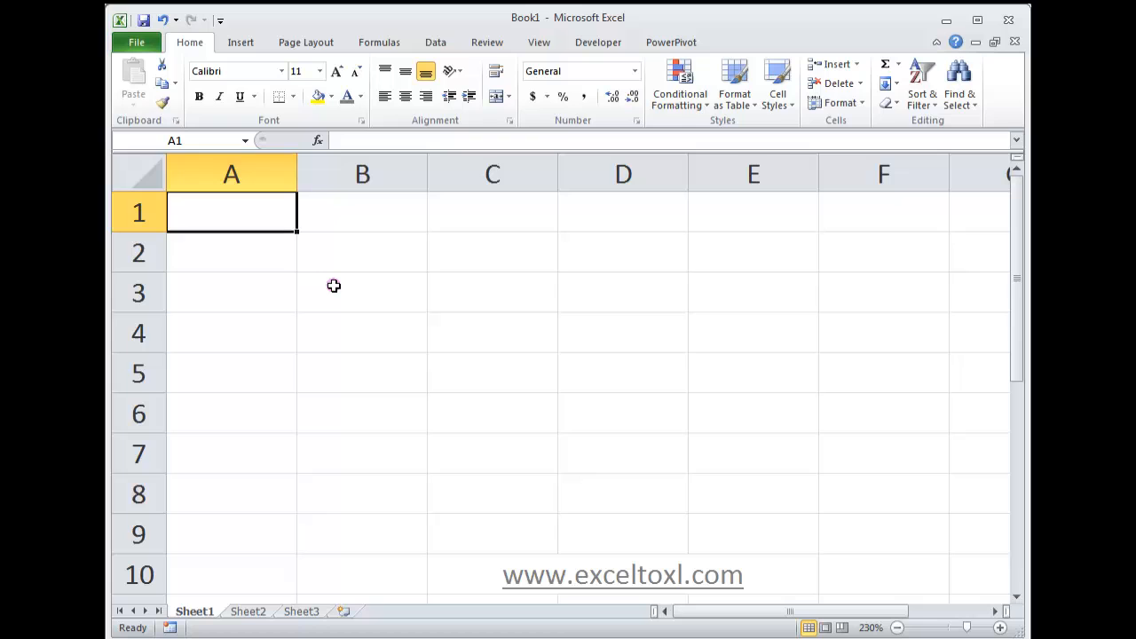
mouse_move(323, 273)
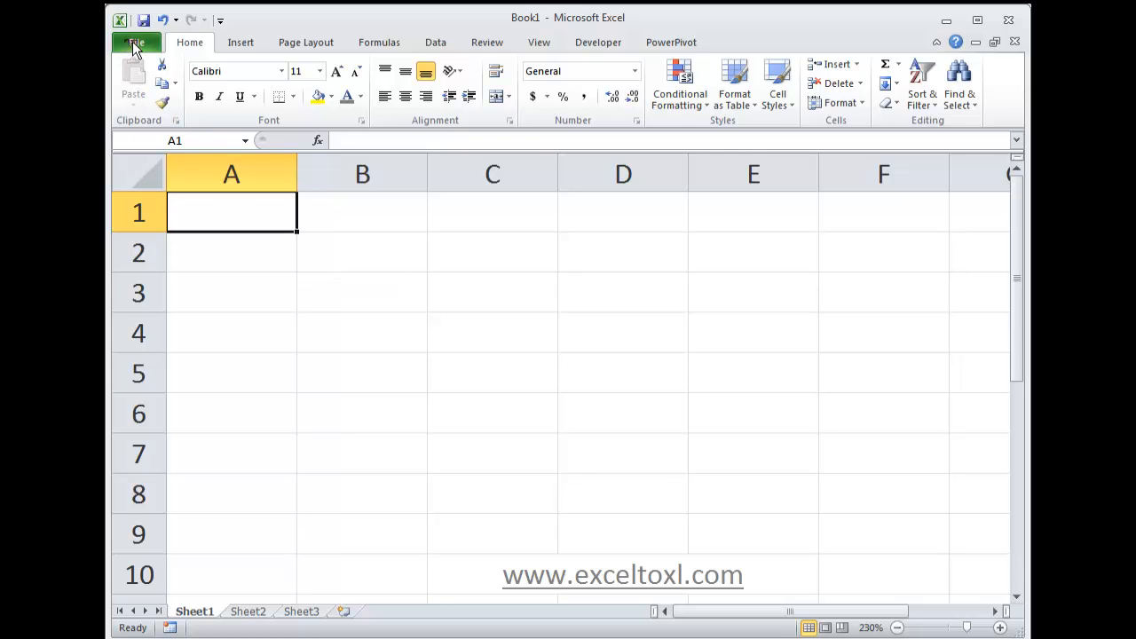
Reach the Customize Ribbon page through File > Options
left_click(135, 43)
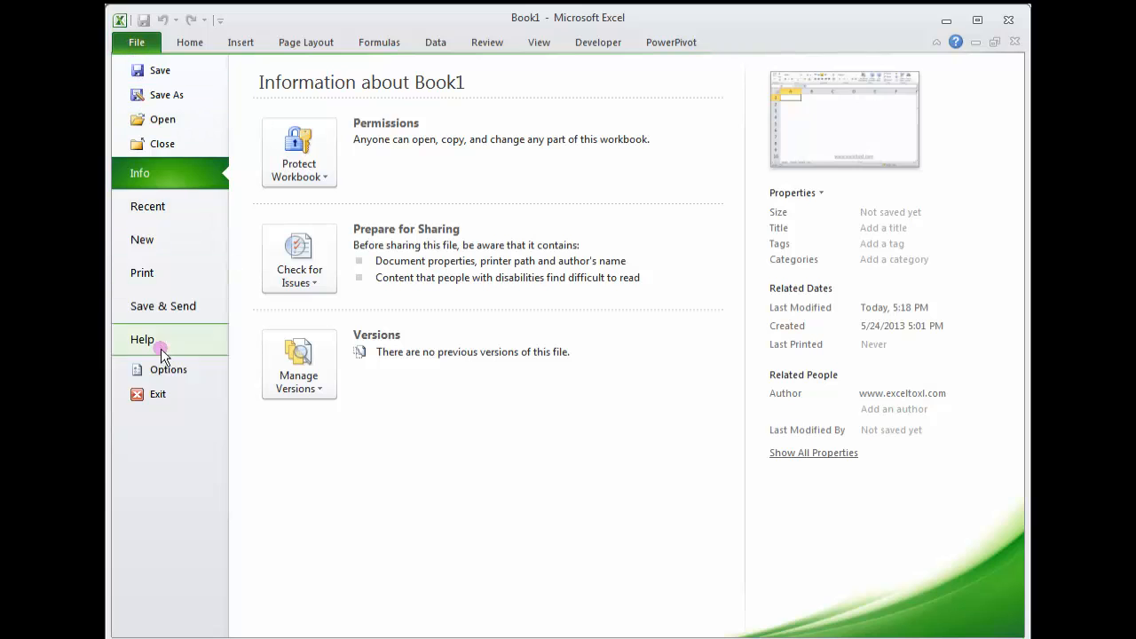
mouse_move(181, 369)
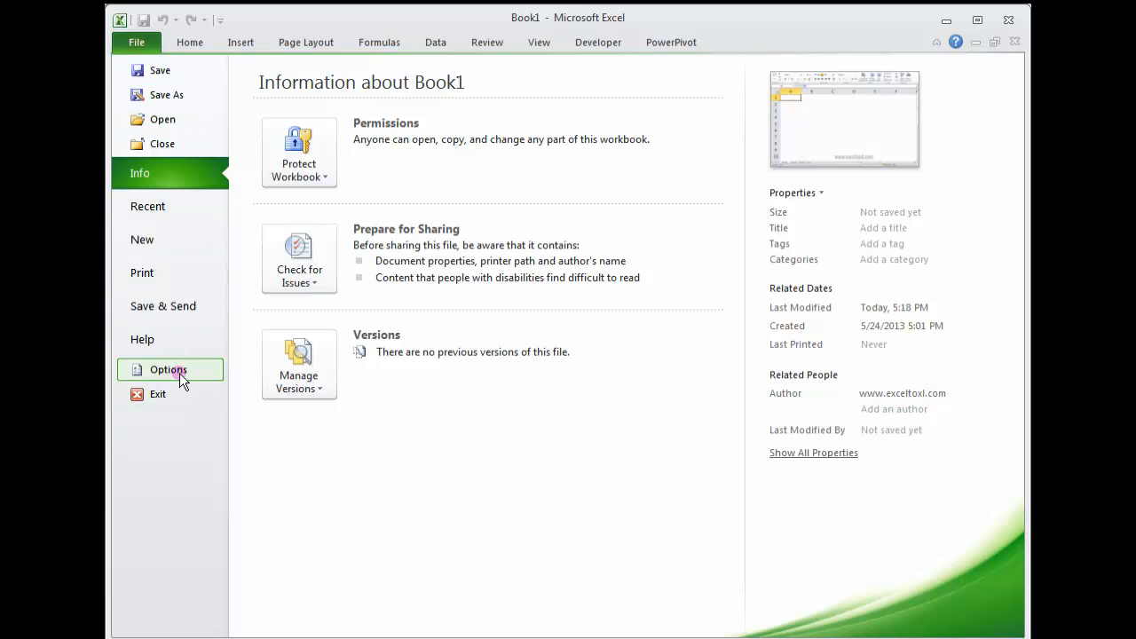
left_click(167, 369)
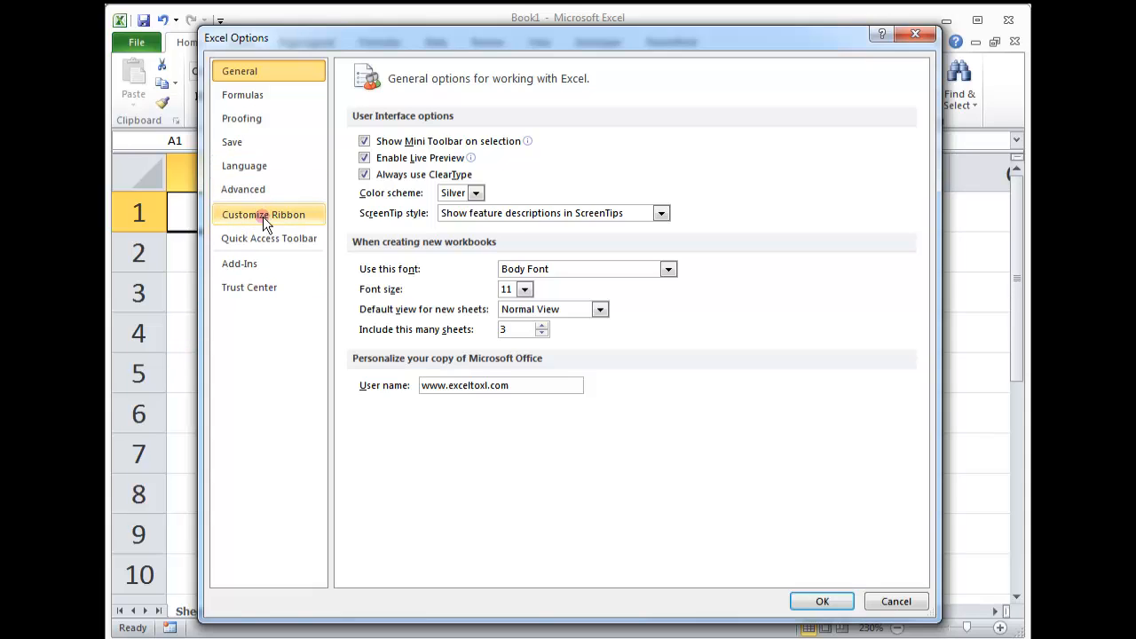
left_click(263, 213)
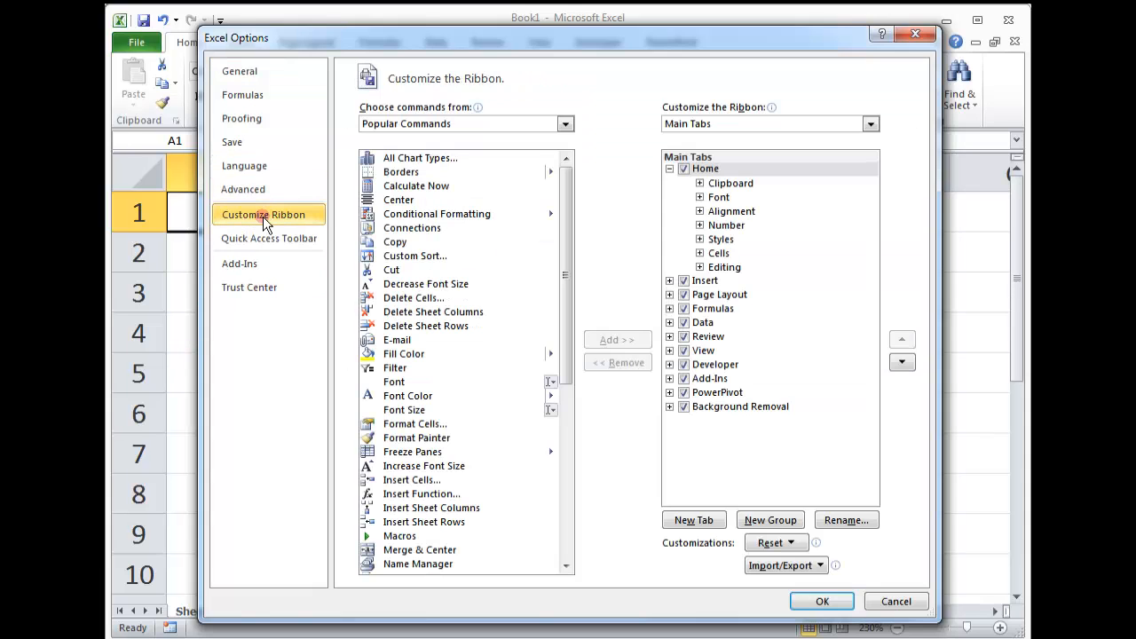
mouse_move(647, 524)
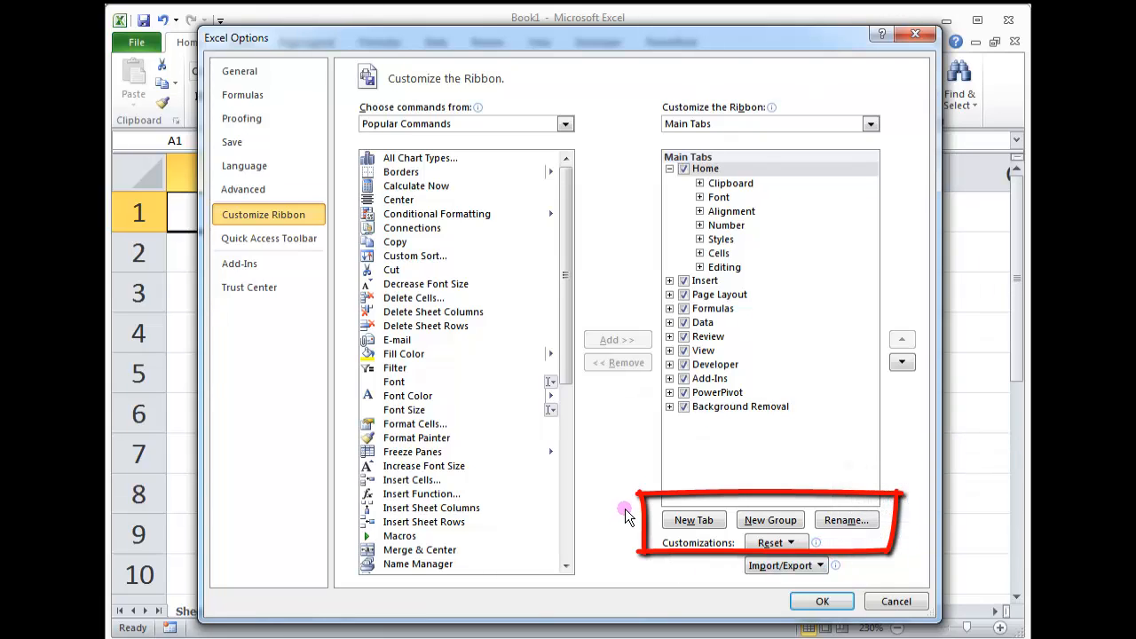
mouse_move(625, 504)
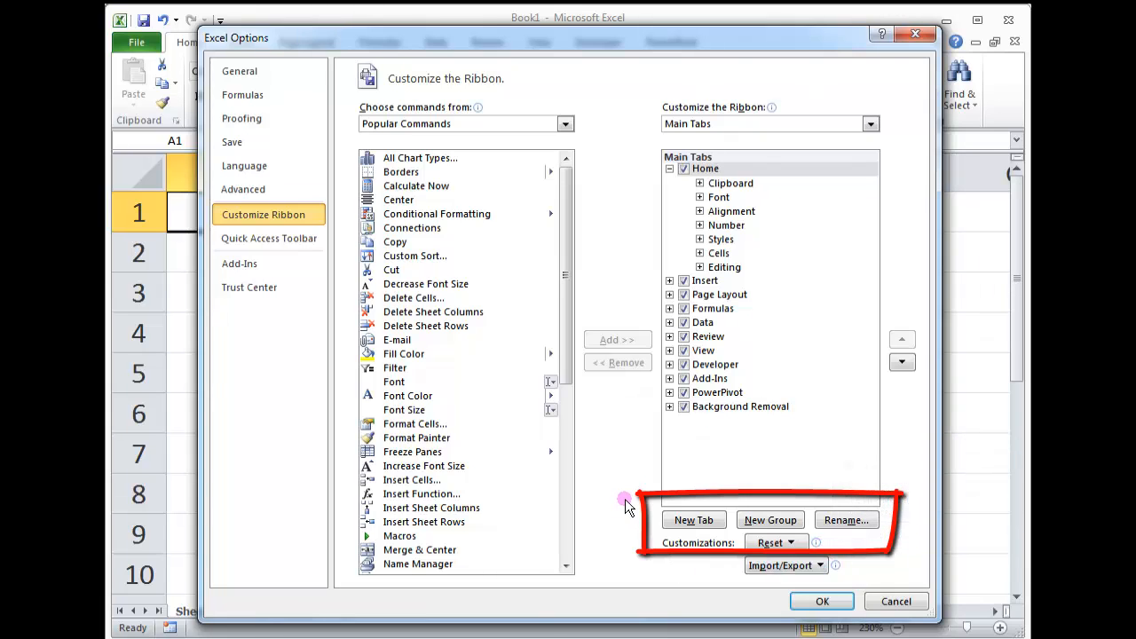
left_click(694, 520)
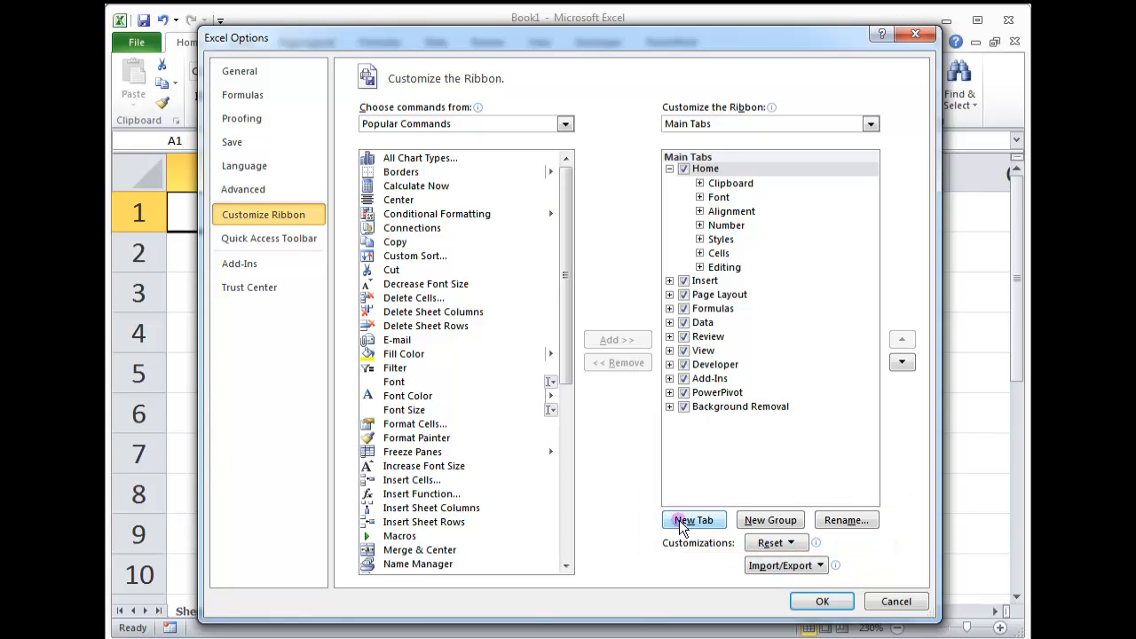
Add a new custom tab after Home and start renaming it
left_click(692, 518)
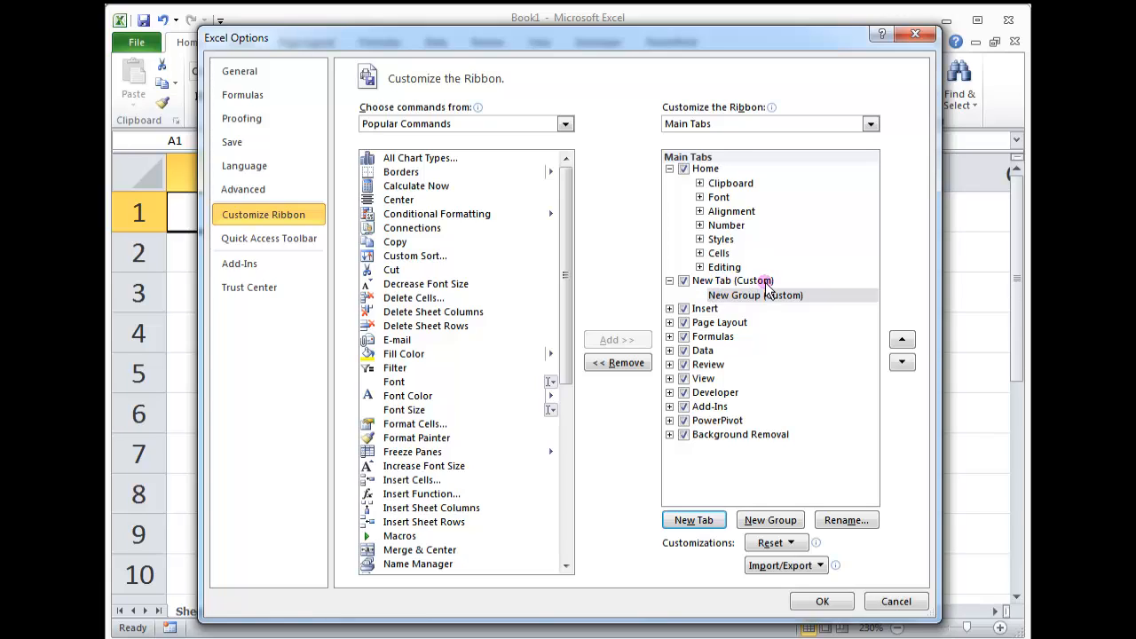
mouse_move(731, 284)
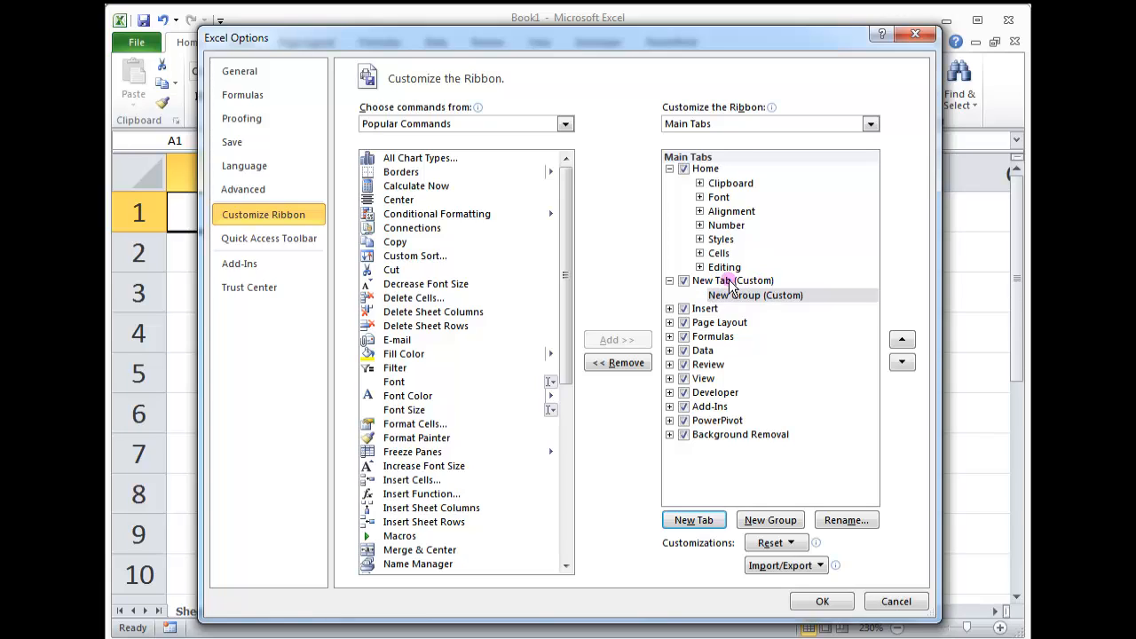
left_click(732, 280)
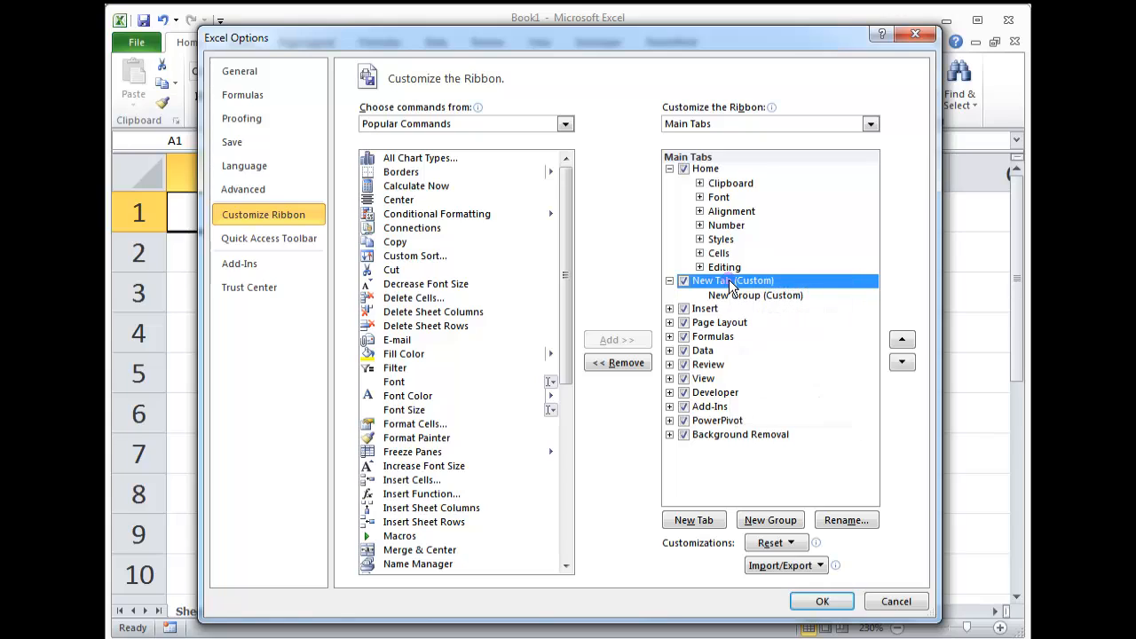
right_click(732, 281)
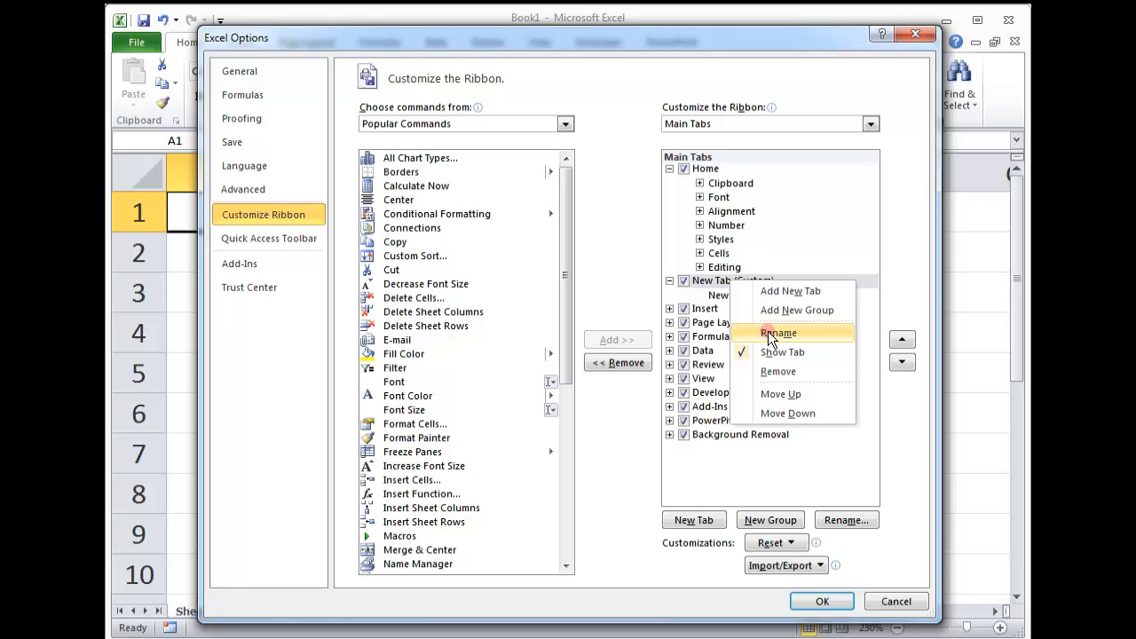
left_click(777, 334)
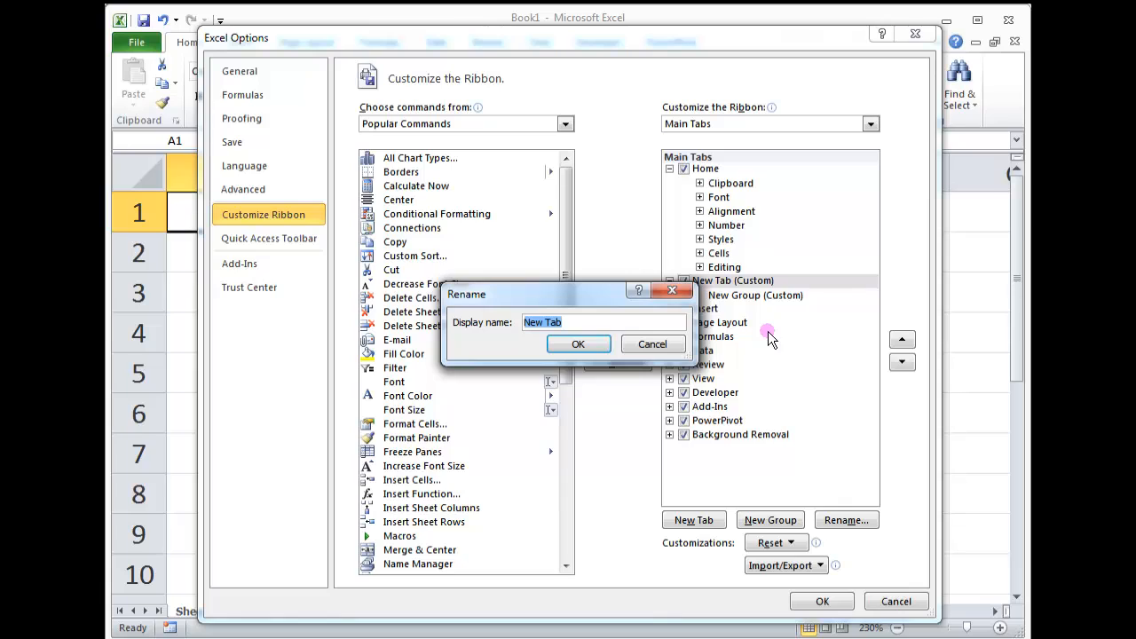
Name the new tab 'My Favourites' and apply the ribbon changes
type("My")
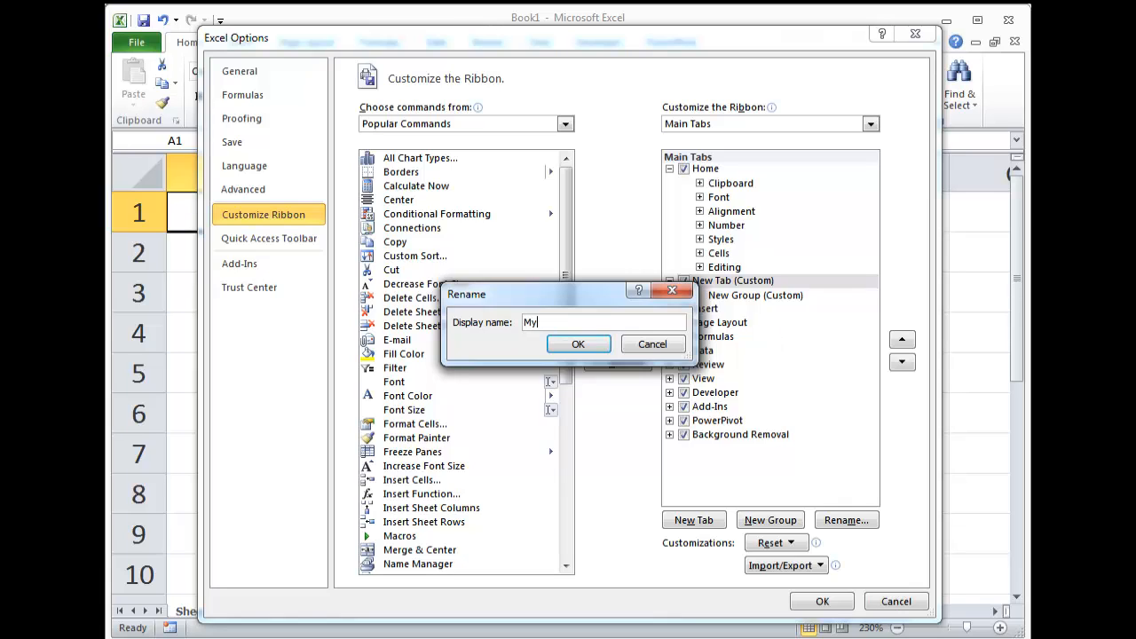
type("Favourit")
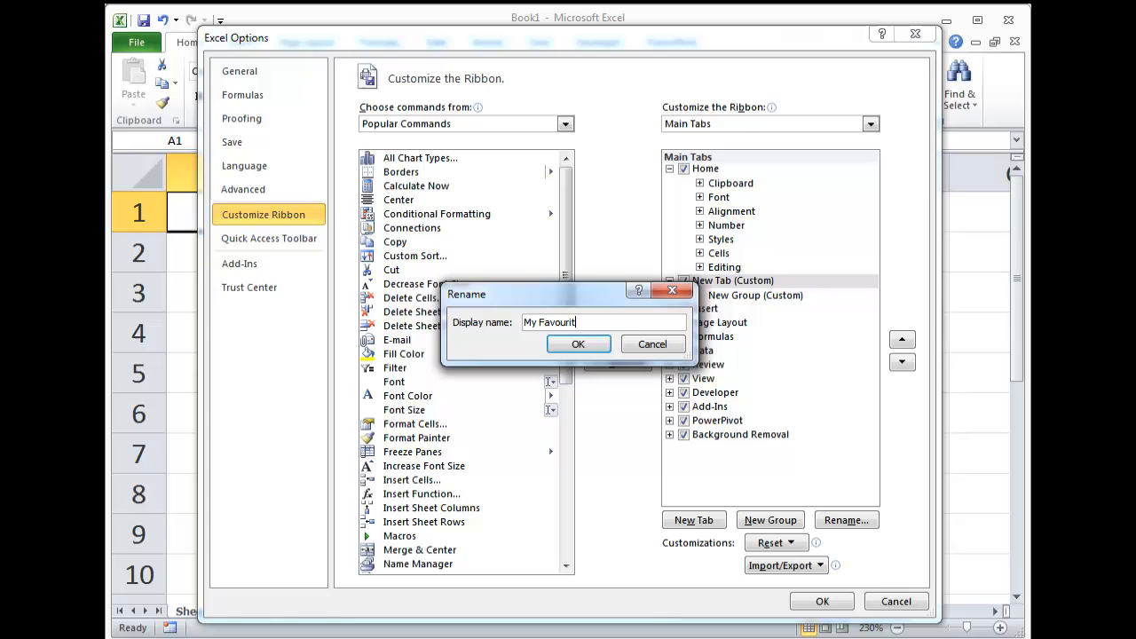
type("es")
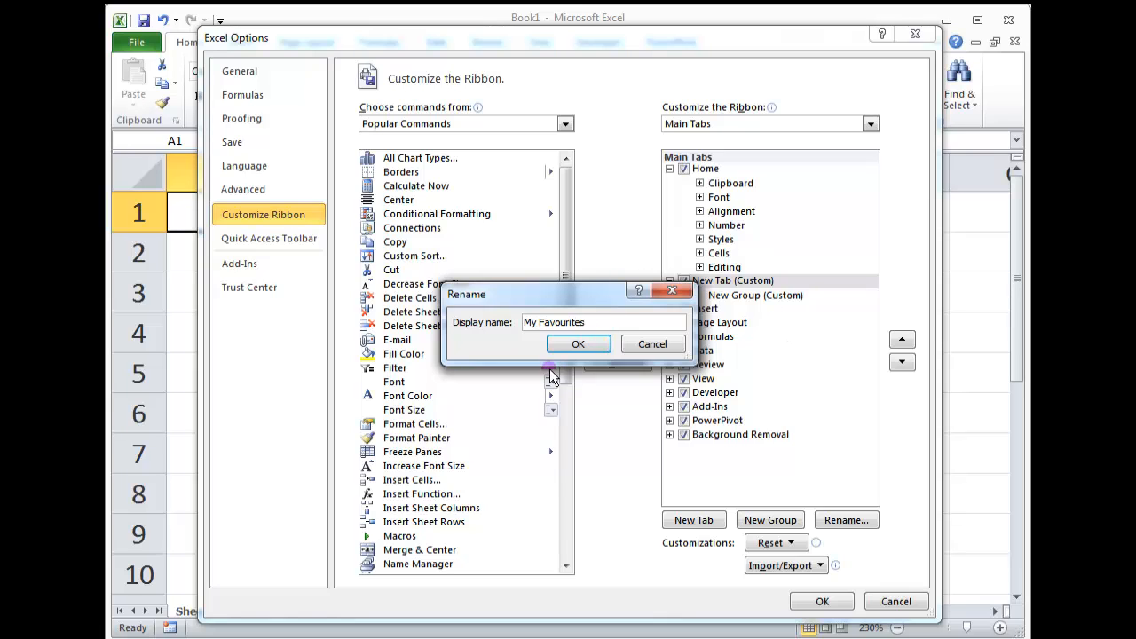
left_click(578, 345)
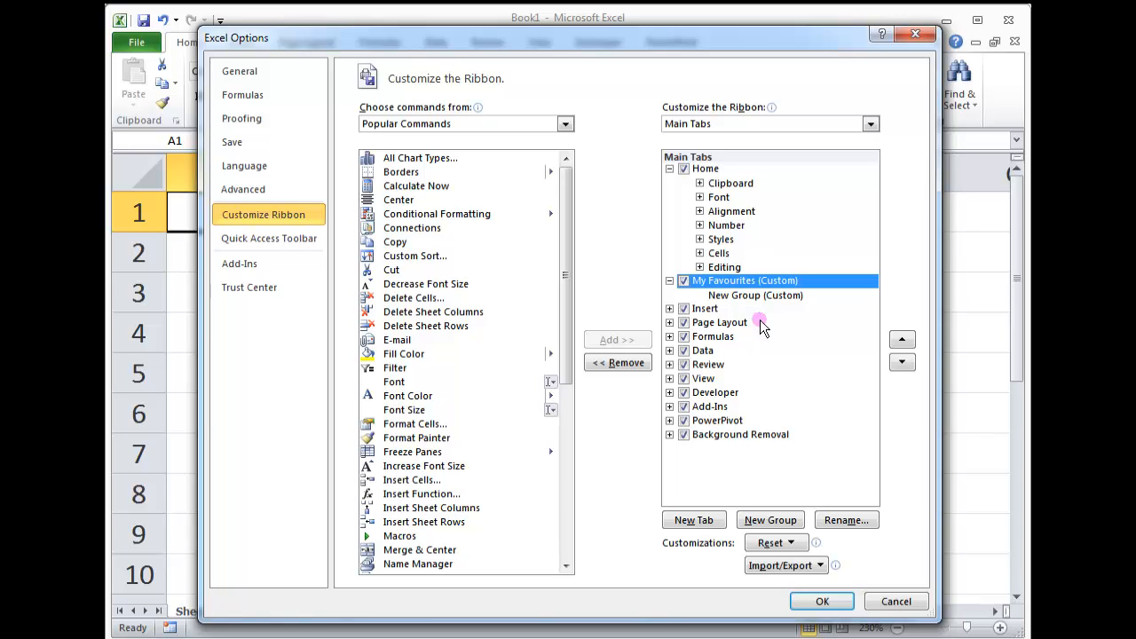
left_click(820, 600)
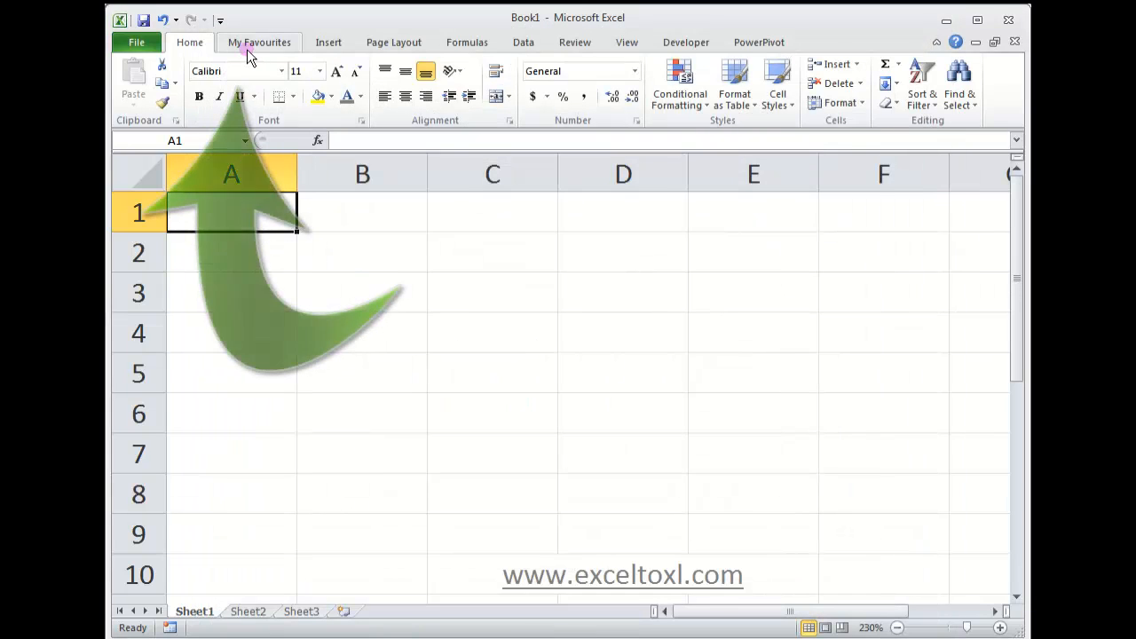
Show the new My Favourites tab with its empty New Group on the ribbon
left_click(259, 42)
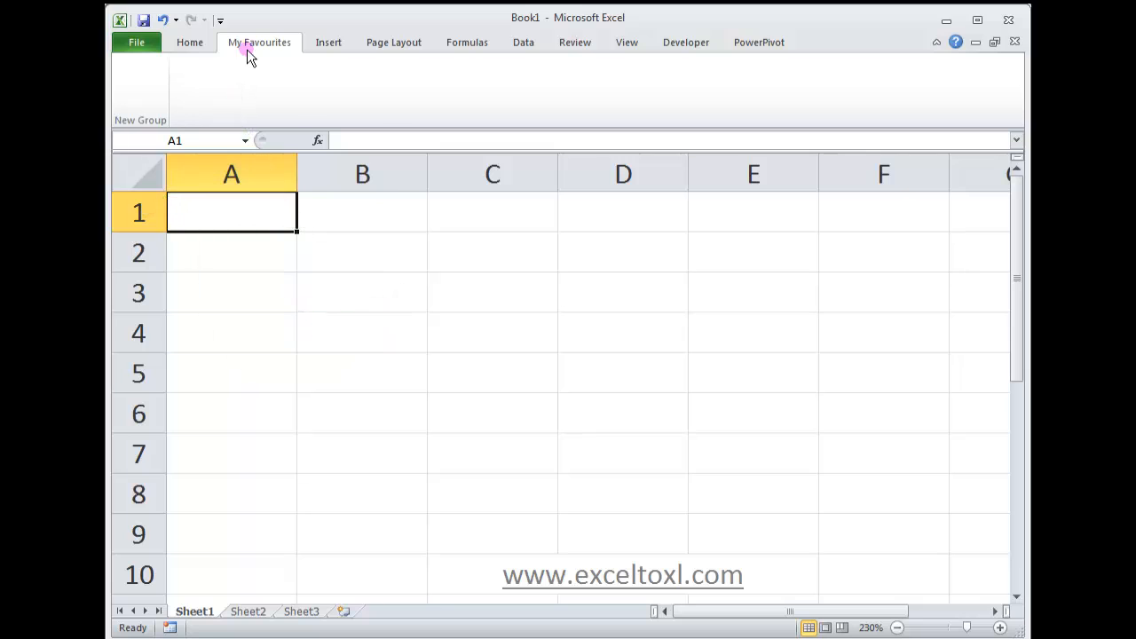
left_click(260, 43)
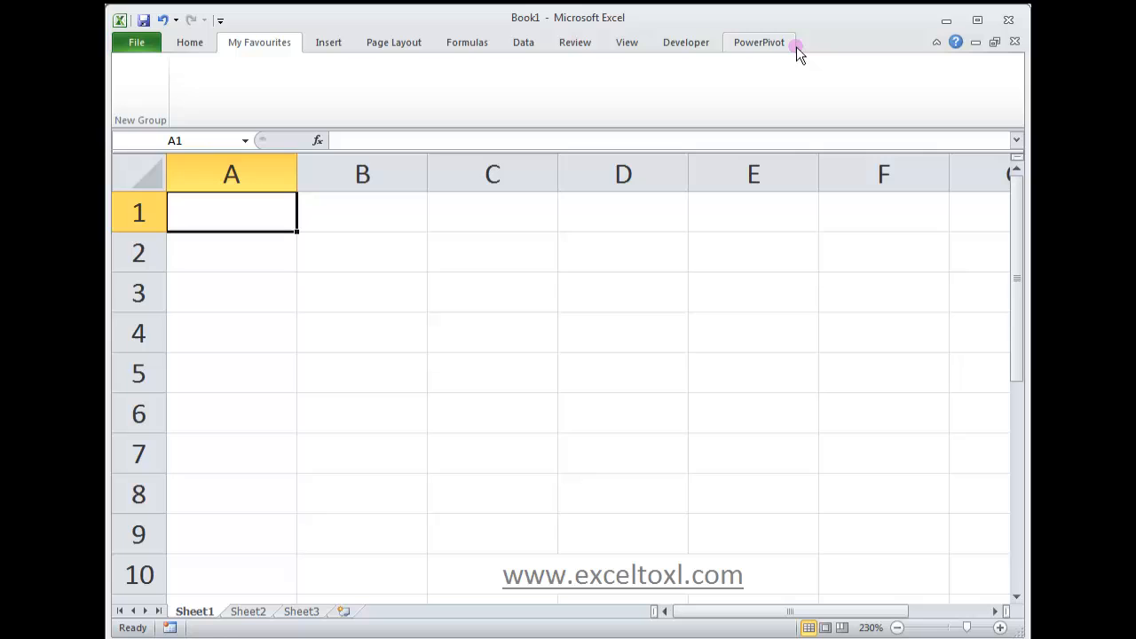
mouse_move(189, 42)
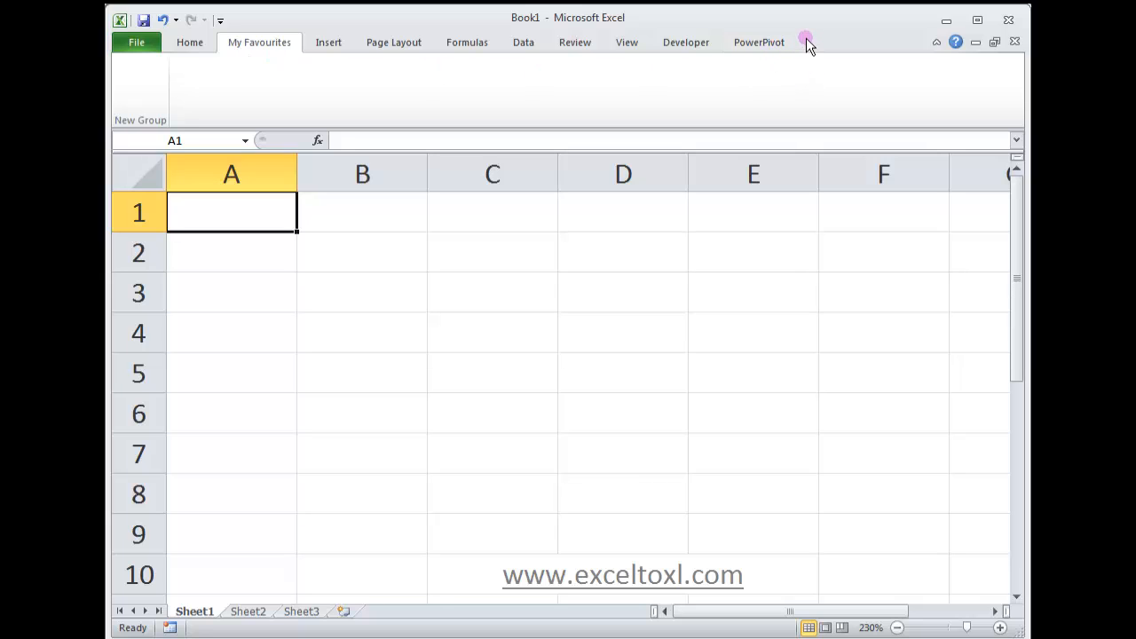
mouse_move(181, 36)
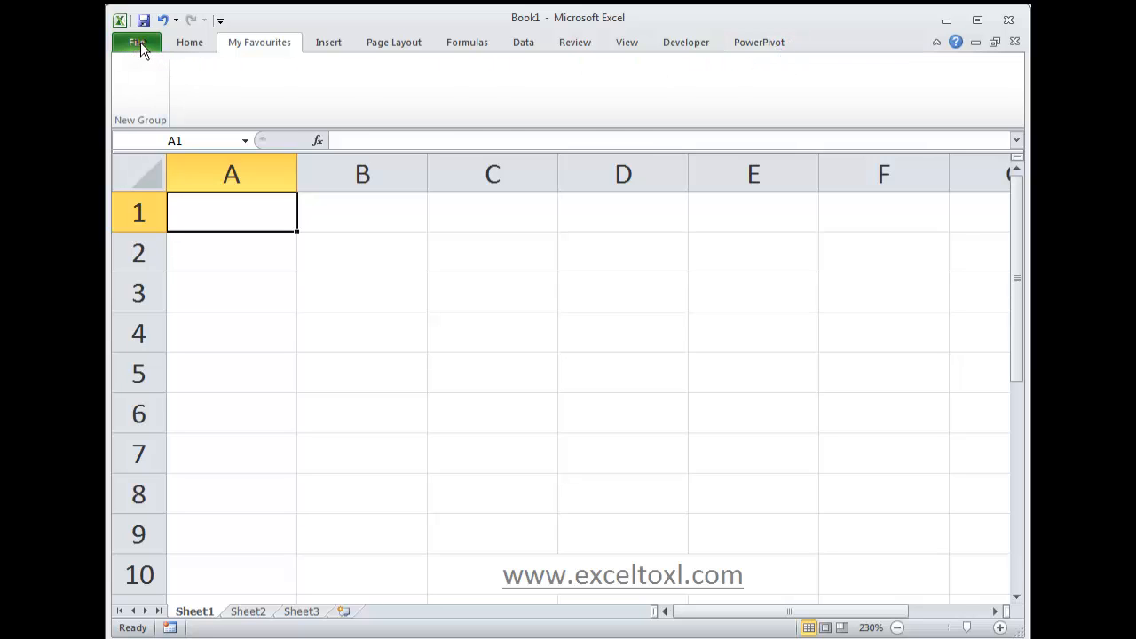
Briefly visit Excel Options, cancel it, and return to the File backstage view
left_click(134, 42)
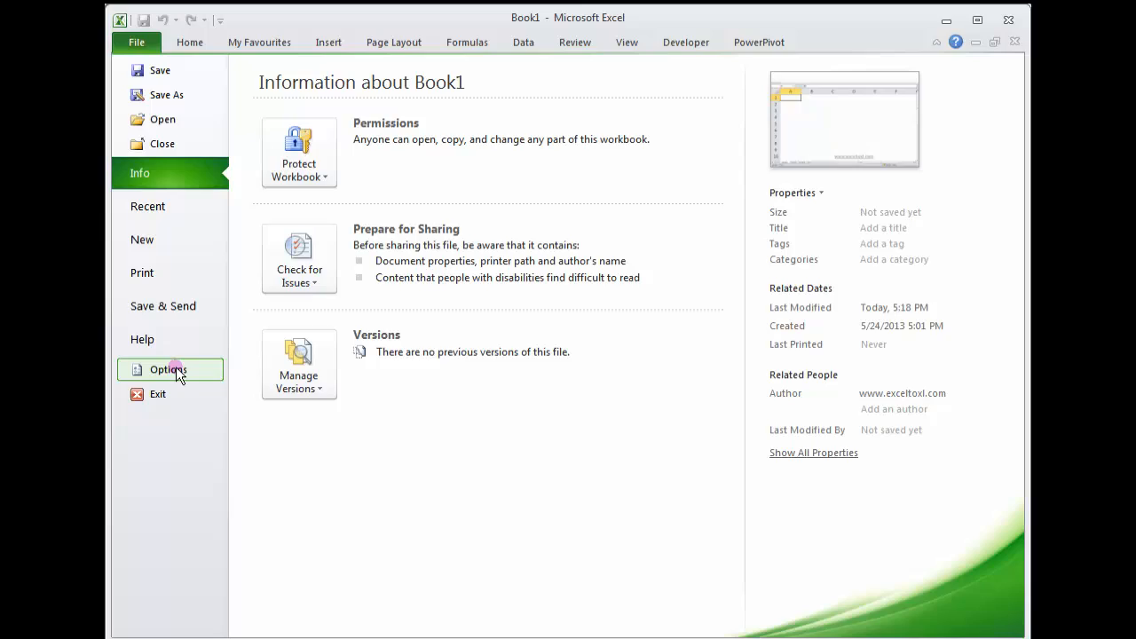
left_click(166, 370)
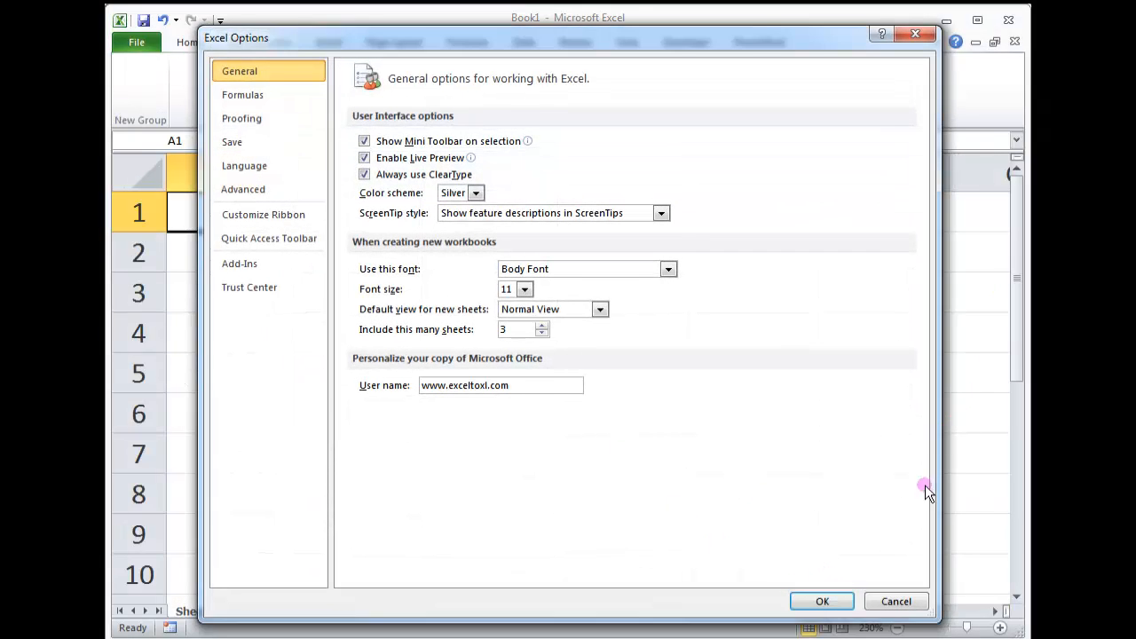
left_click(820, 600)
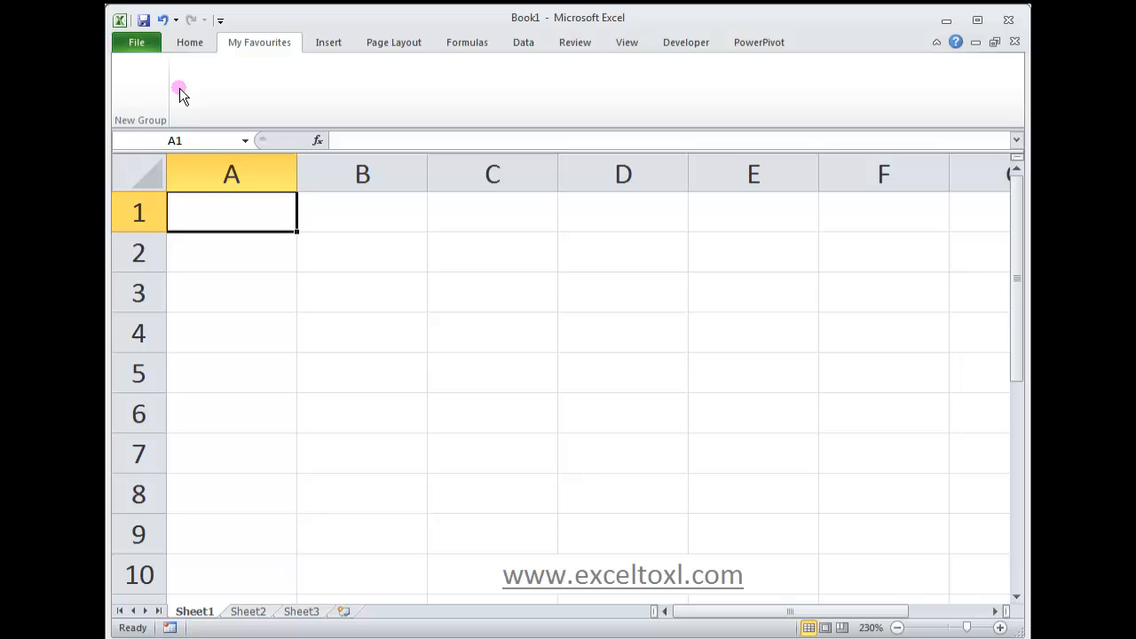
mouse_move(151, 92)
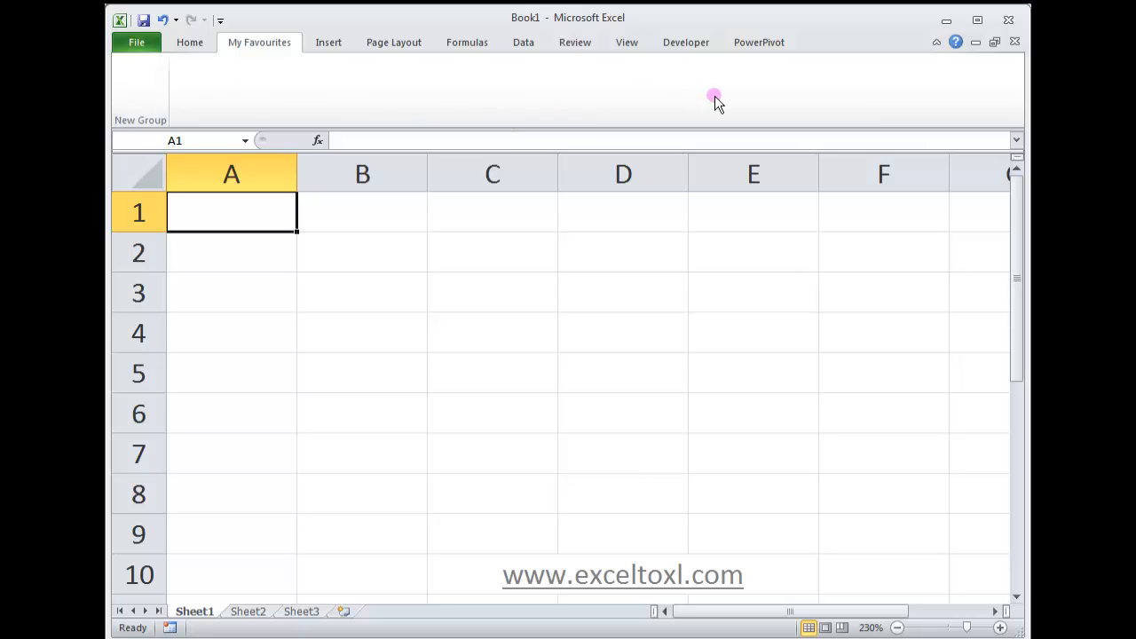
mouse_move(396, 90)
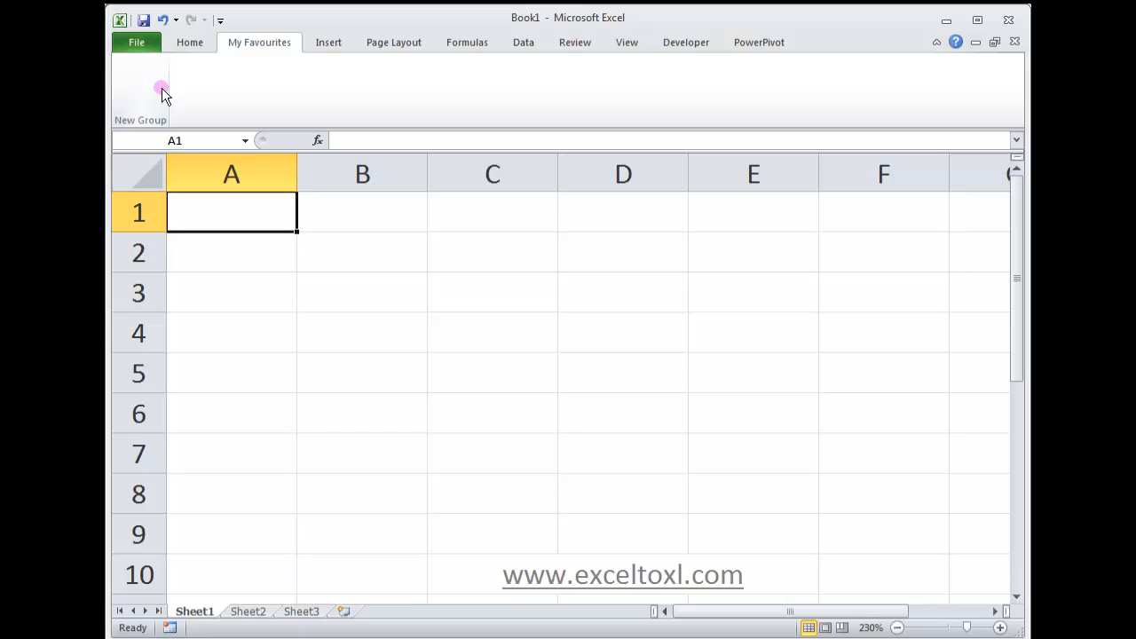
left_click(137, 43)
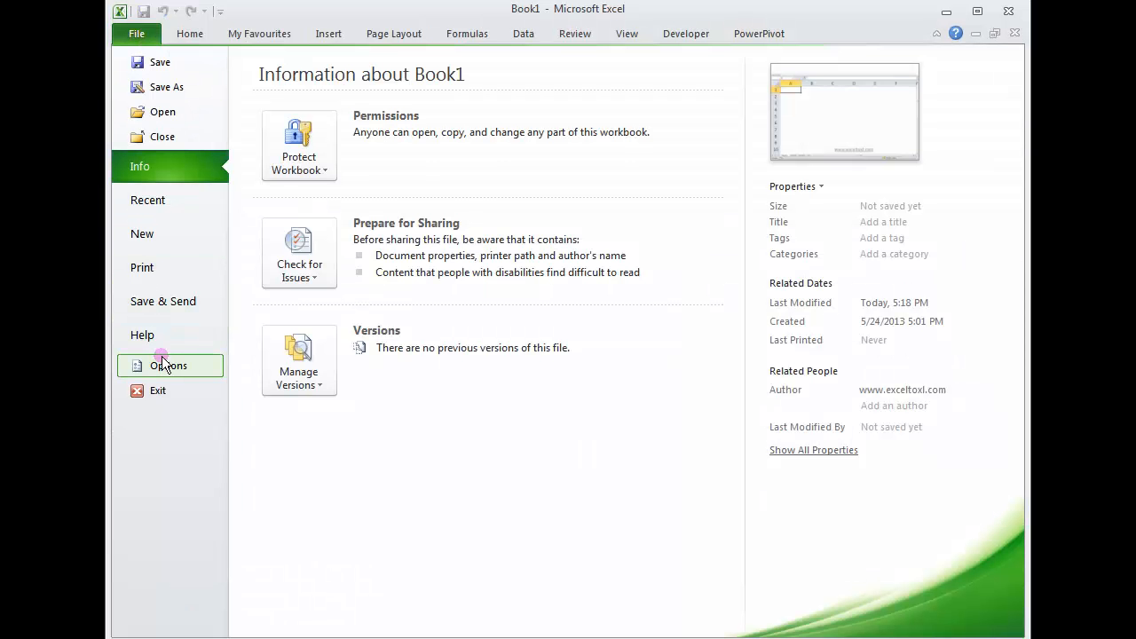
Back in Customize Ribbon, add All Chart Types to the My Favourites New Group
left_click(167, 366)
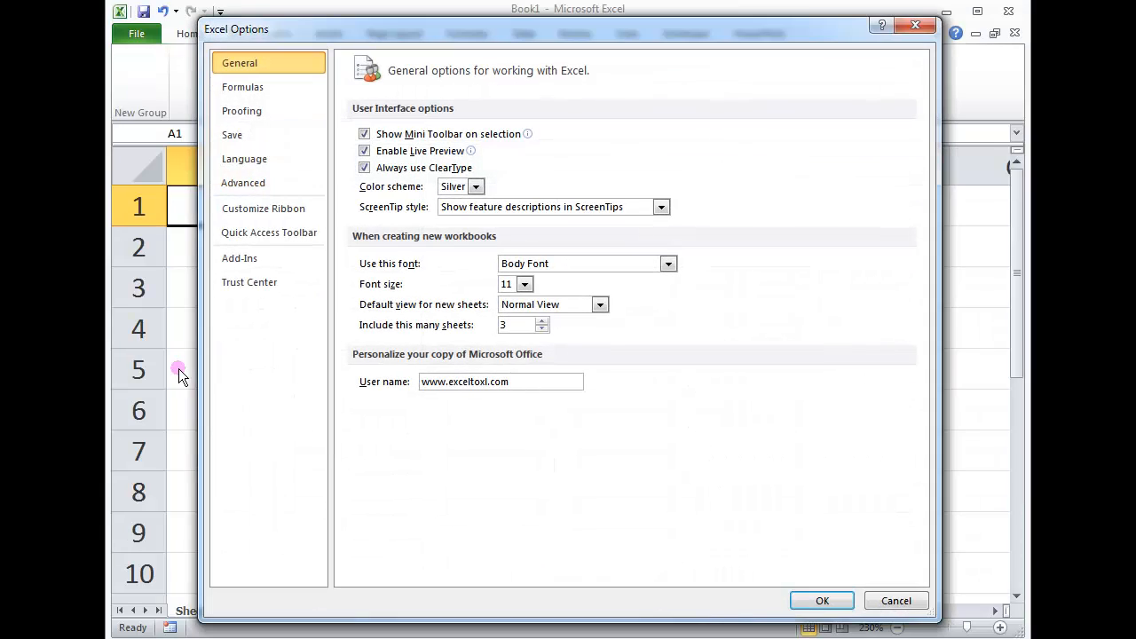
left_click(263, 209)
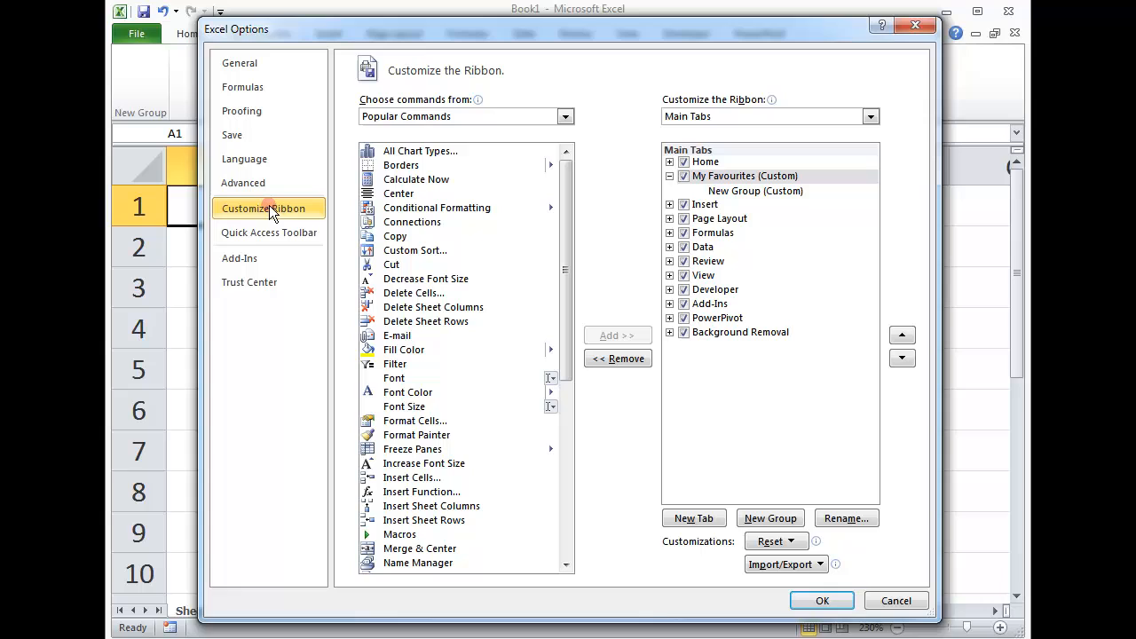
mouse_move(282, 216)
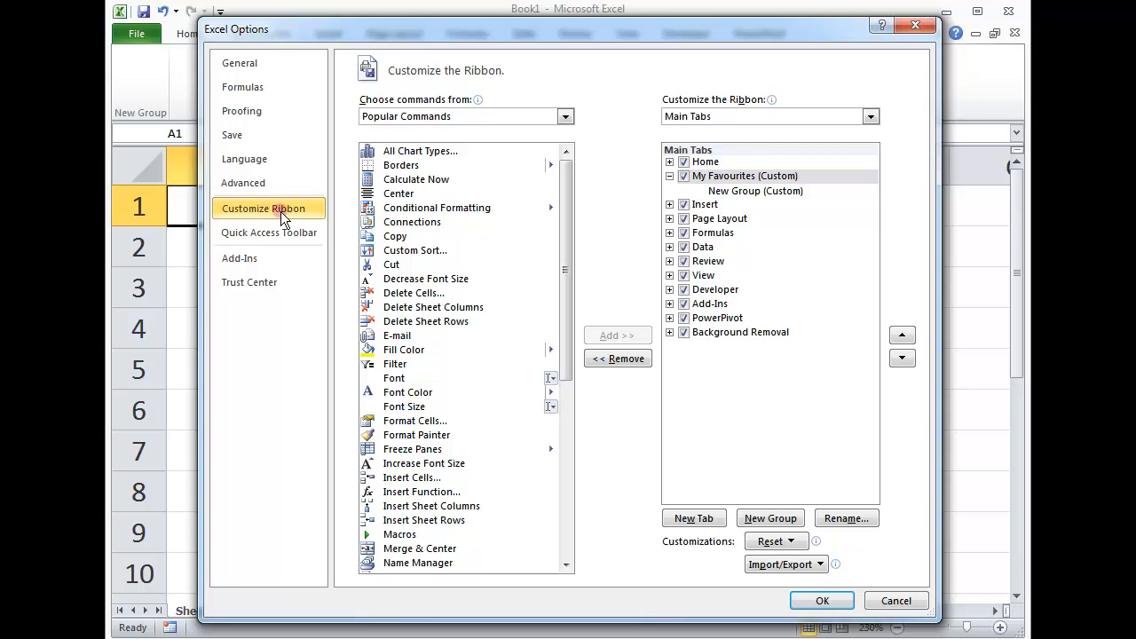
left_click(743, 176)
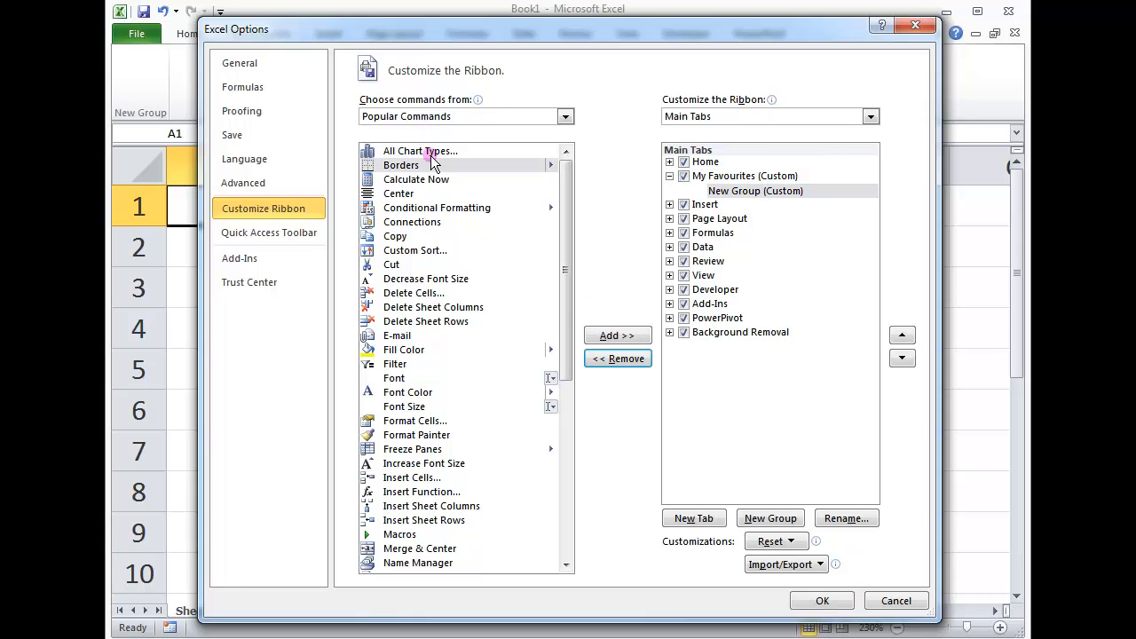
left_click(419, 149)
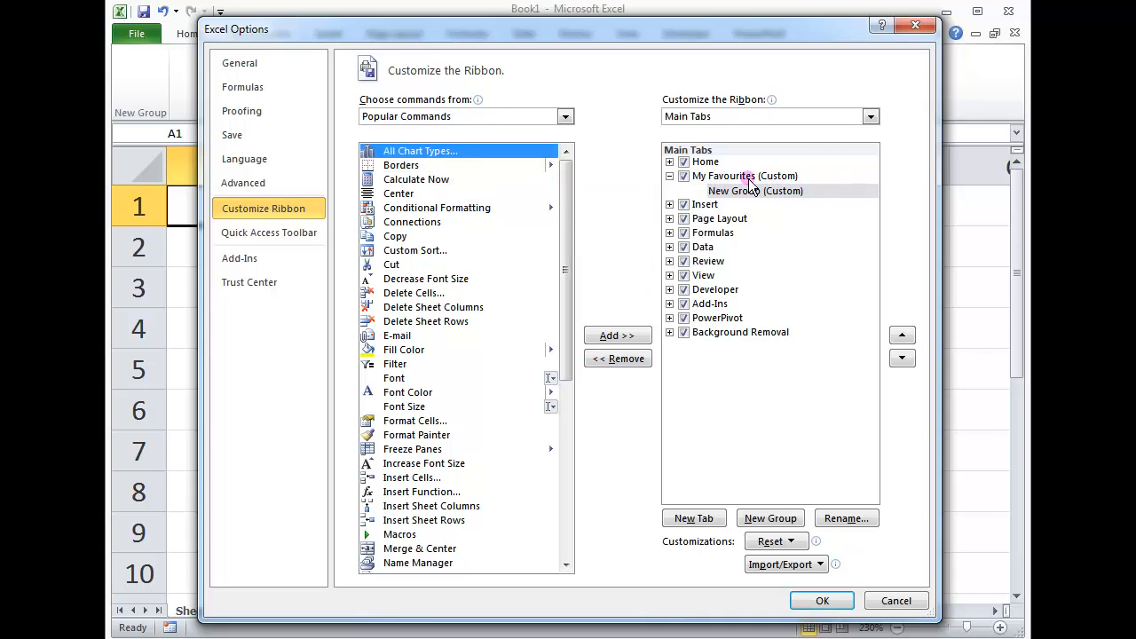
left_click(754, 192)
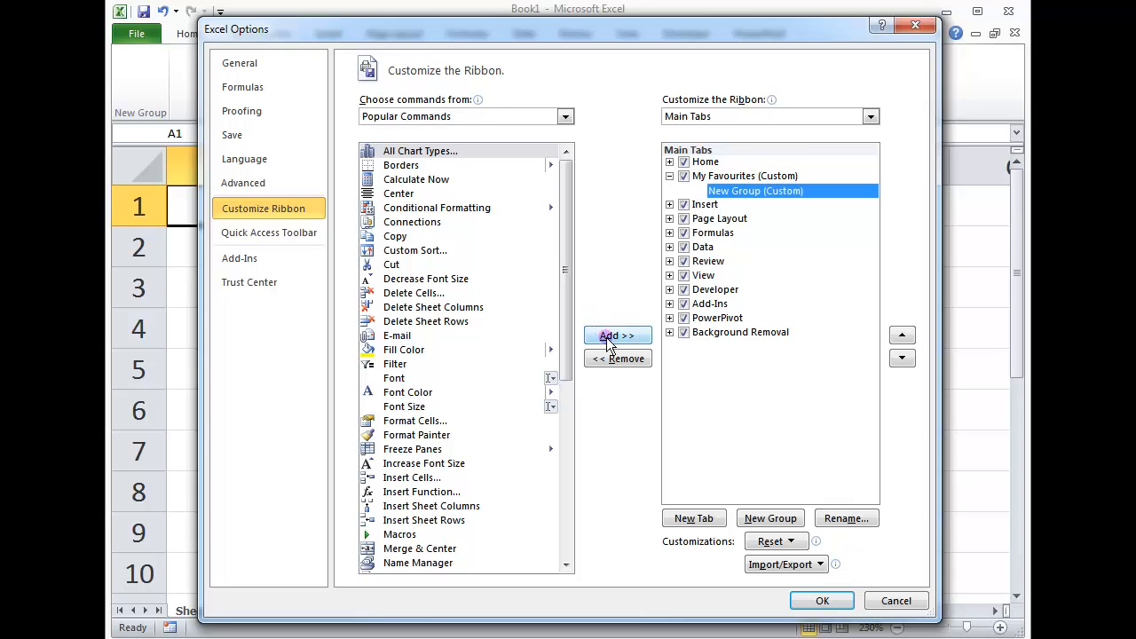
left_click(617, 335)
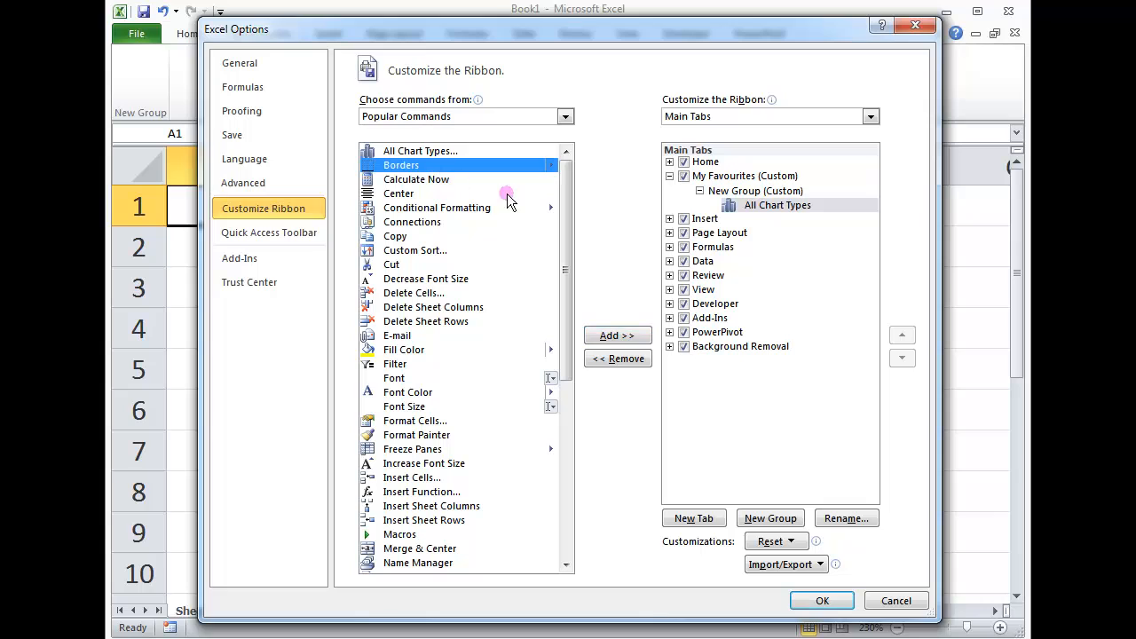
Add Borders, Conditional Formatting and Custom Sort to the group
left_click(618, 335)
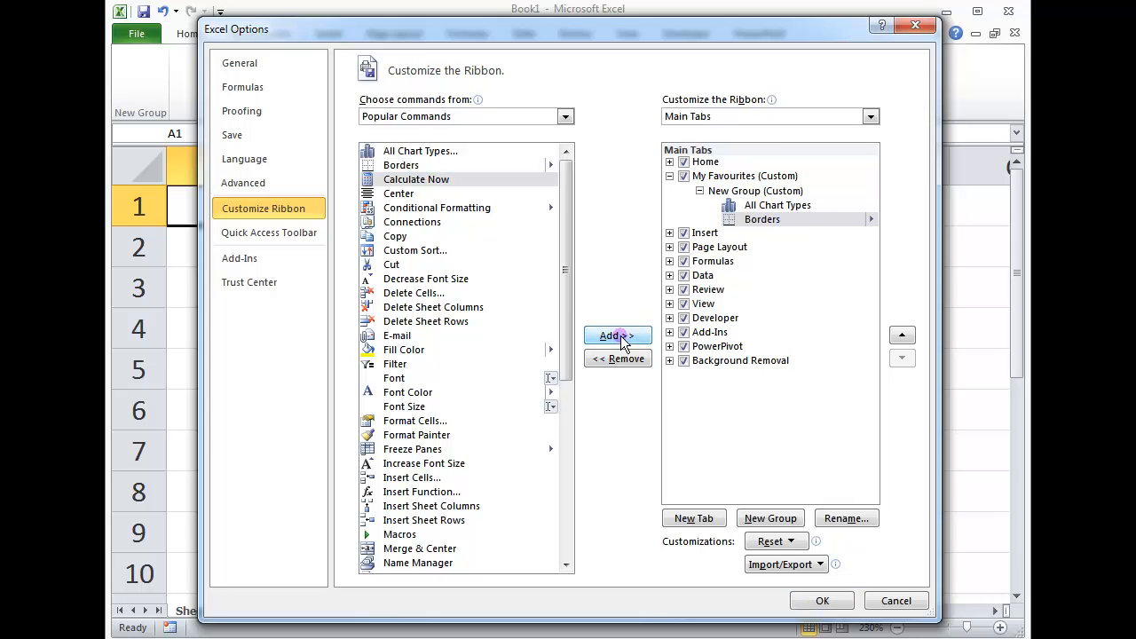
left_click(437, 206)
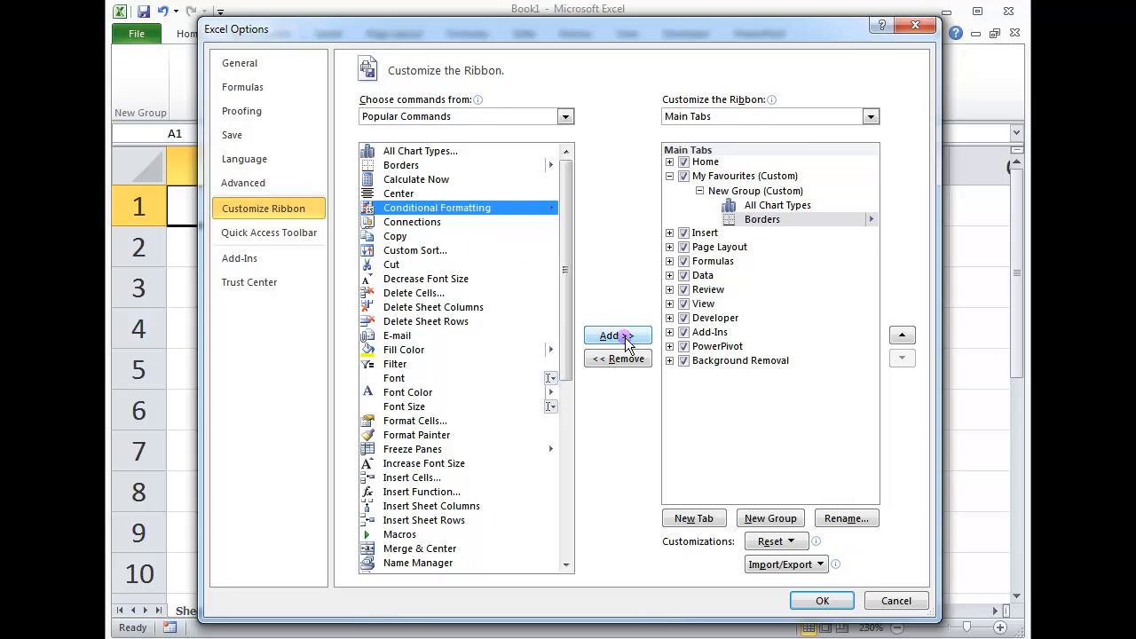
left_click(618, 336)
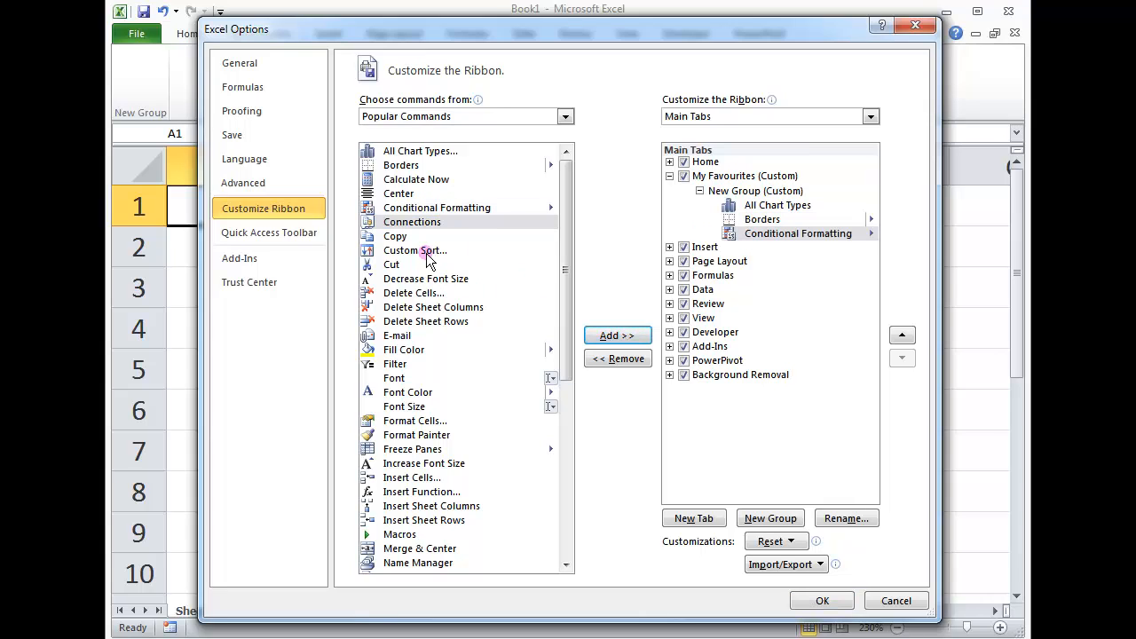
left_click(415, 250)
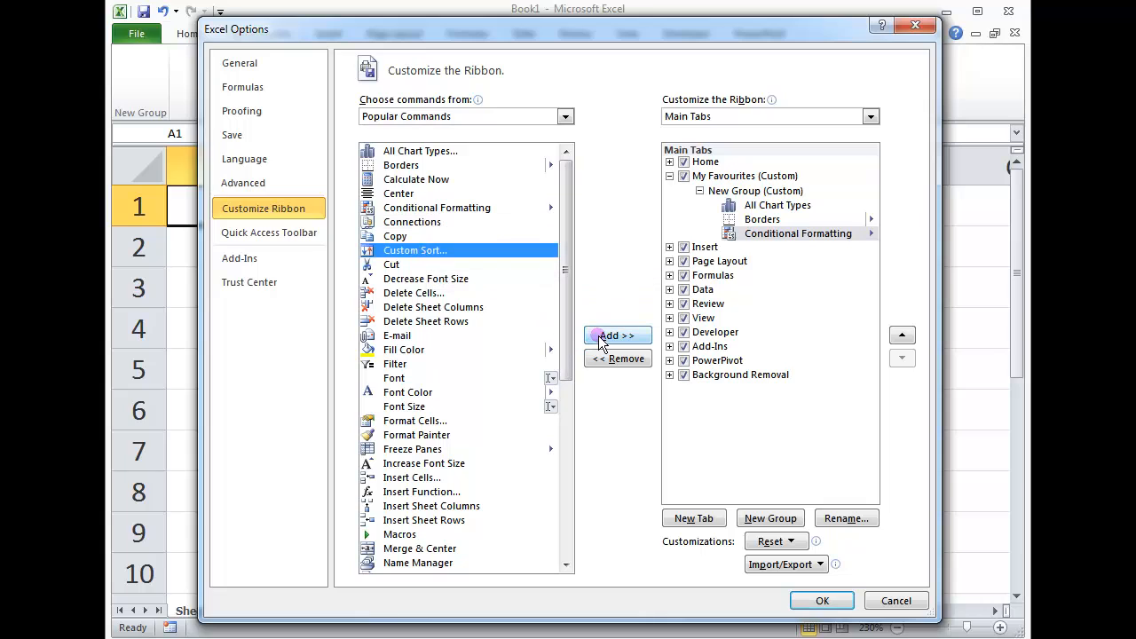
left_click(618, 336)
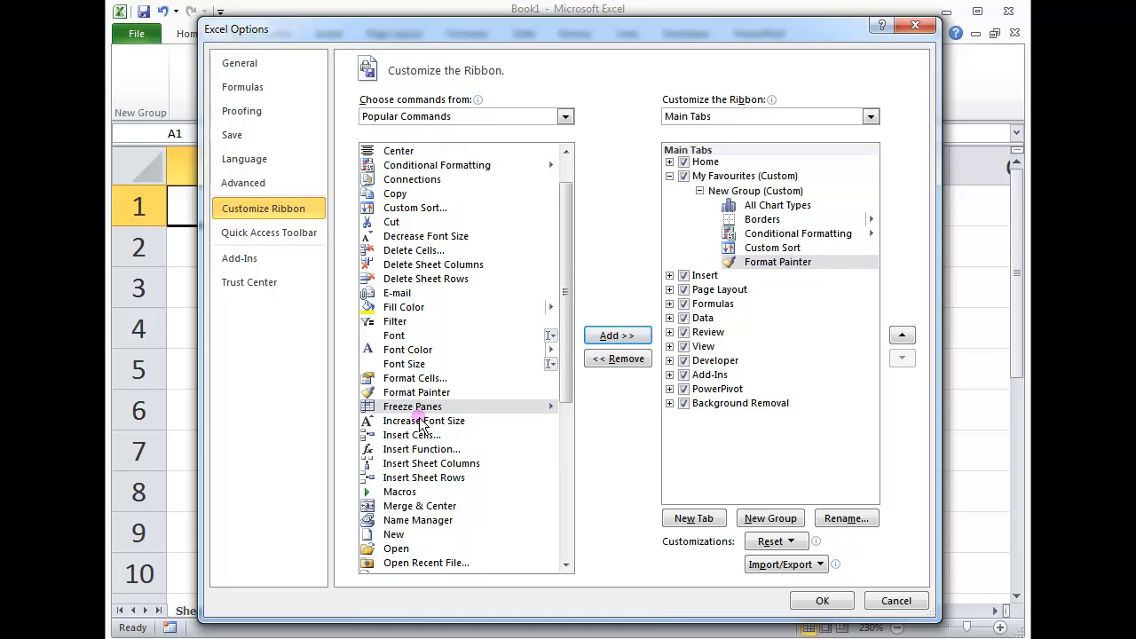
scroll("down", 3)
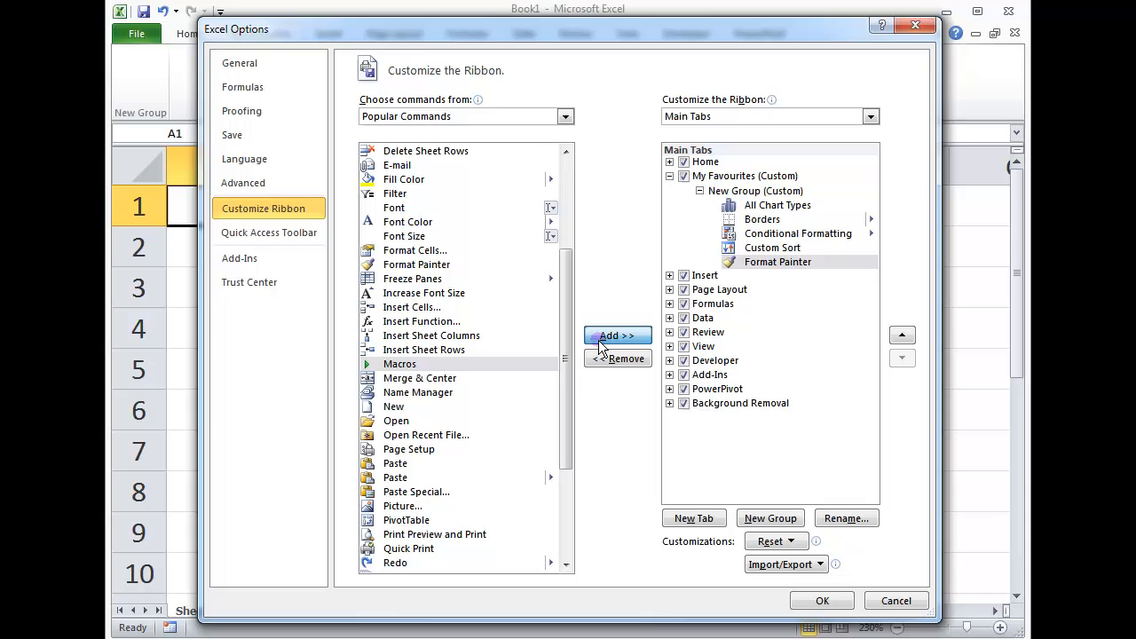
Add Macros, Paste Special, PivotTable, Save As and Table to the group
left_click(618, 335)
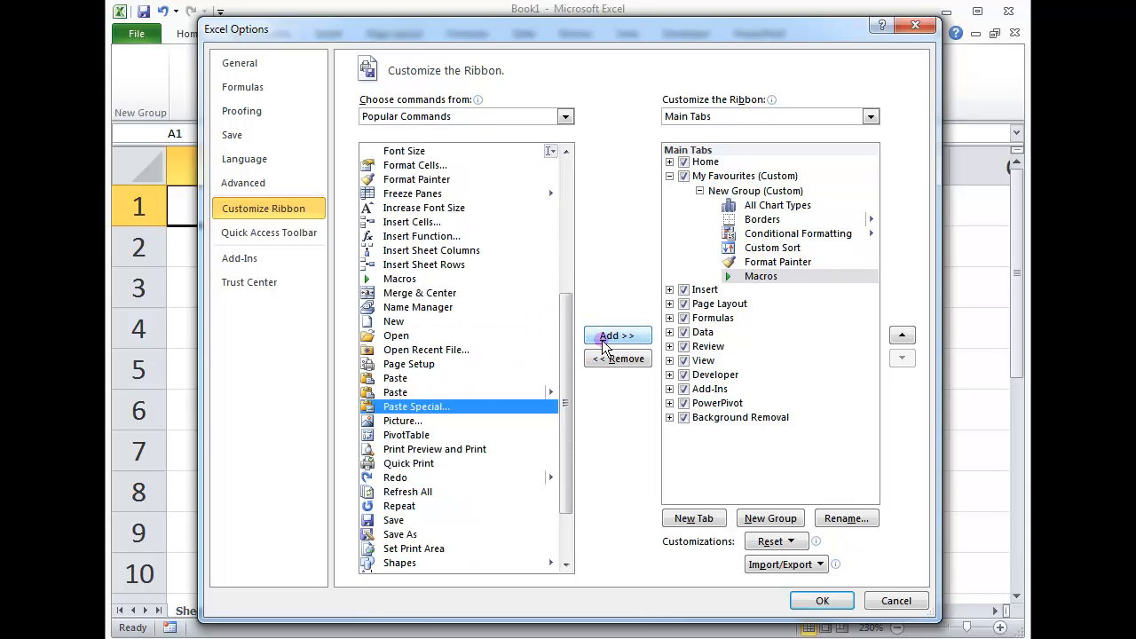
left_click(618, 336)
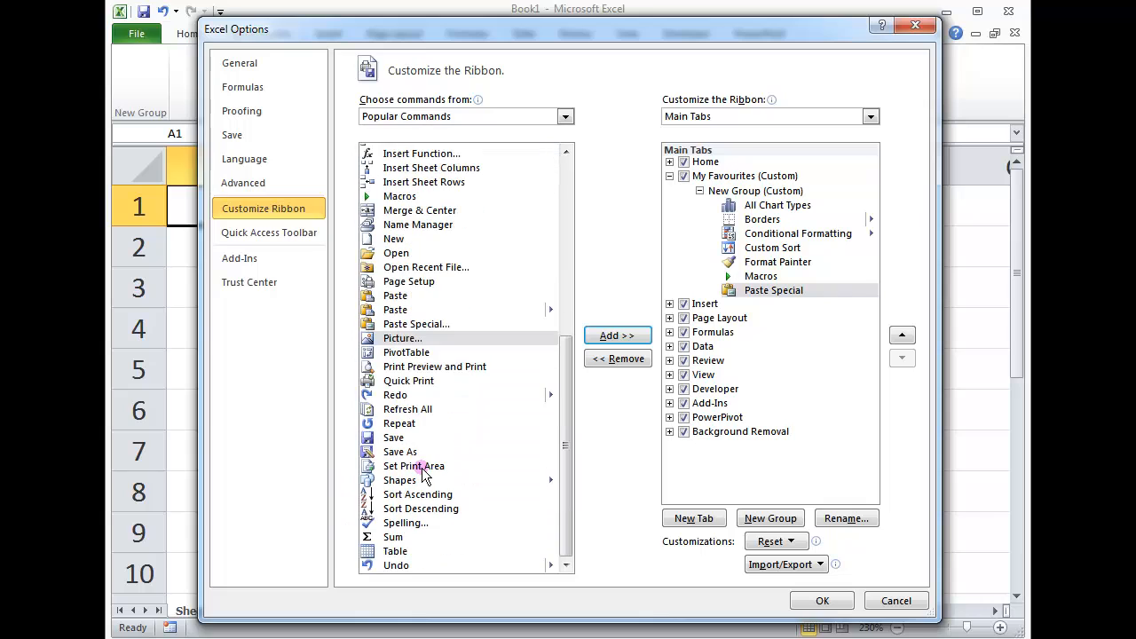
mouse_move(453, 458)
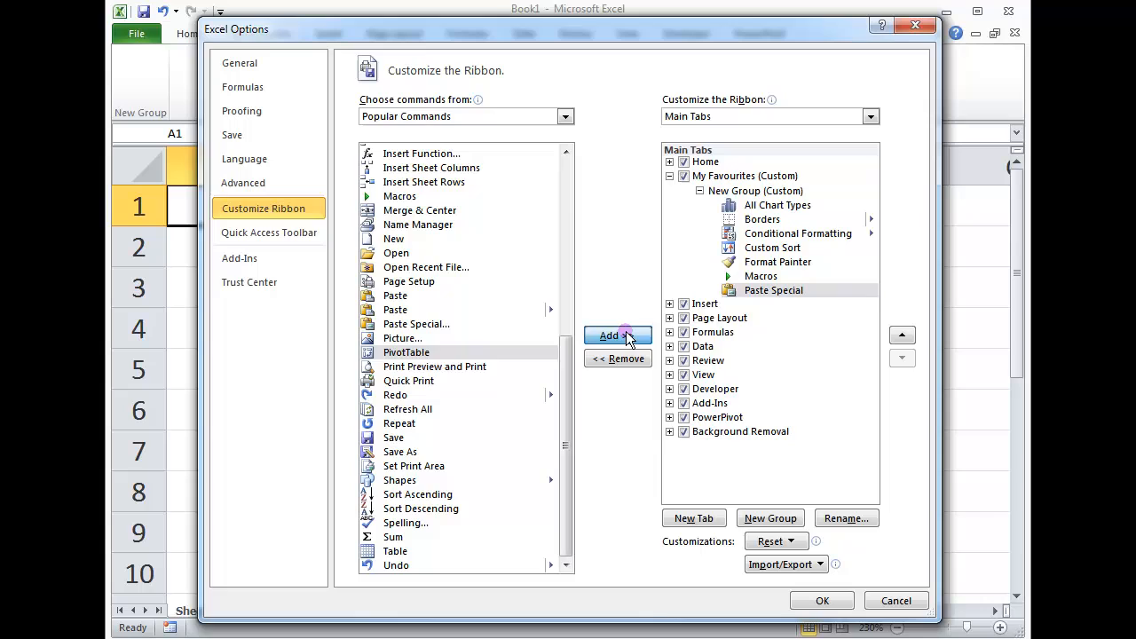
left_click(617, 334)
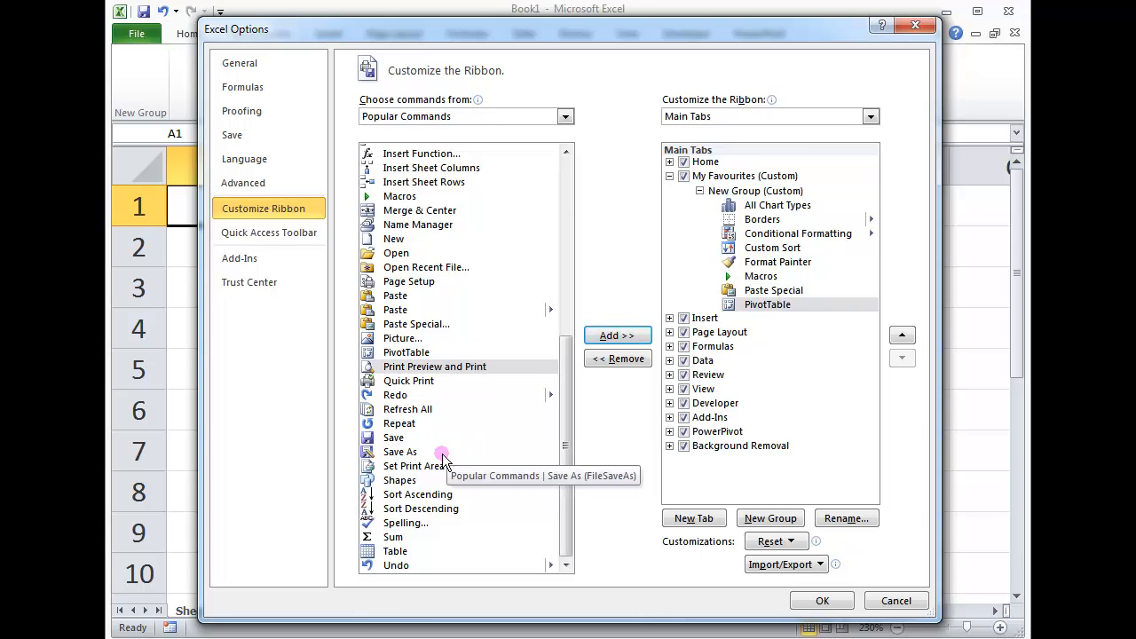
left_click(618, 335)
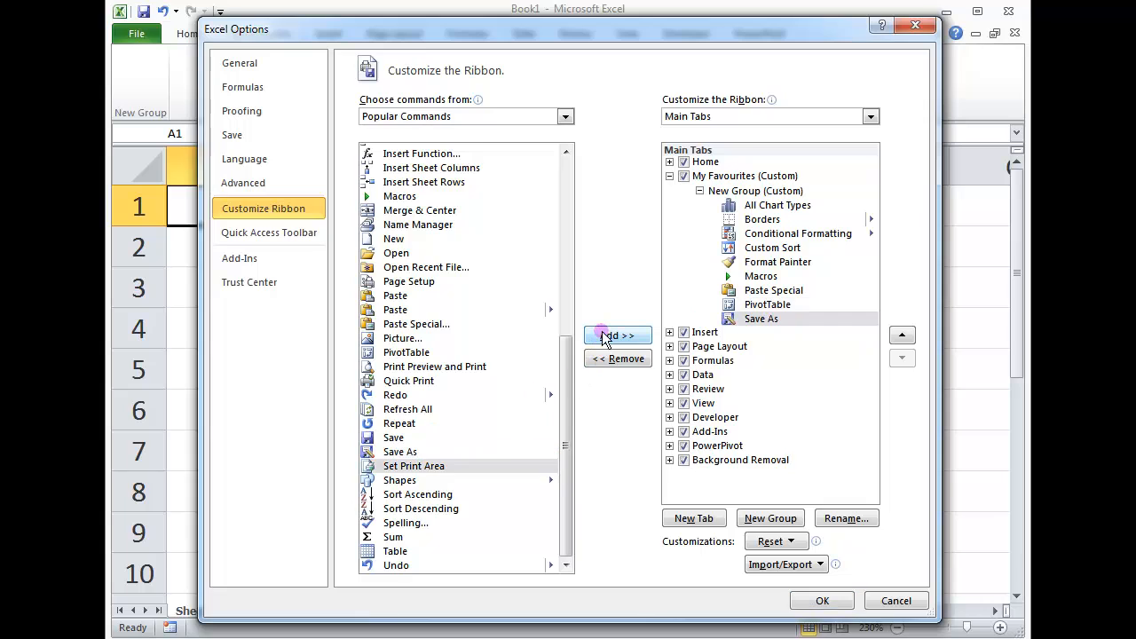
left_click(394, 550)
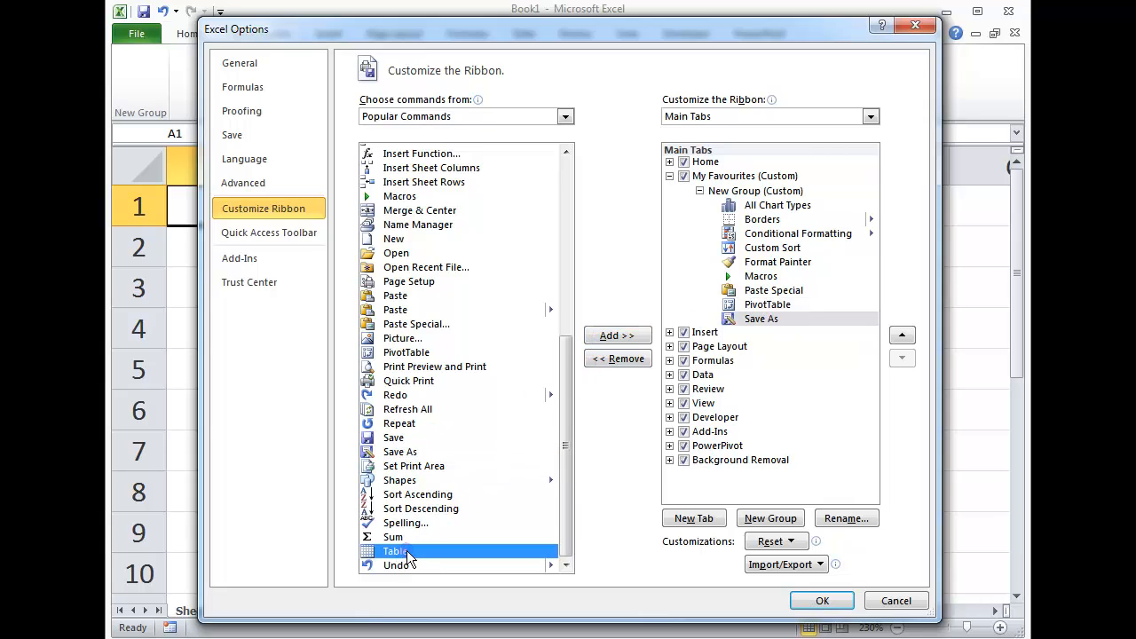
left_click(618, 334)
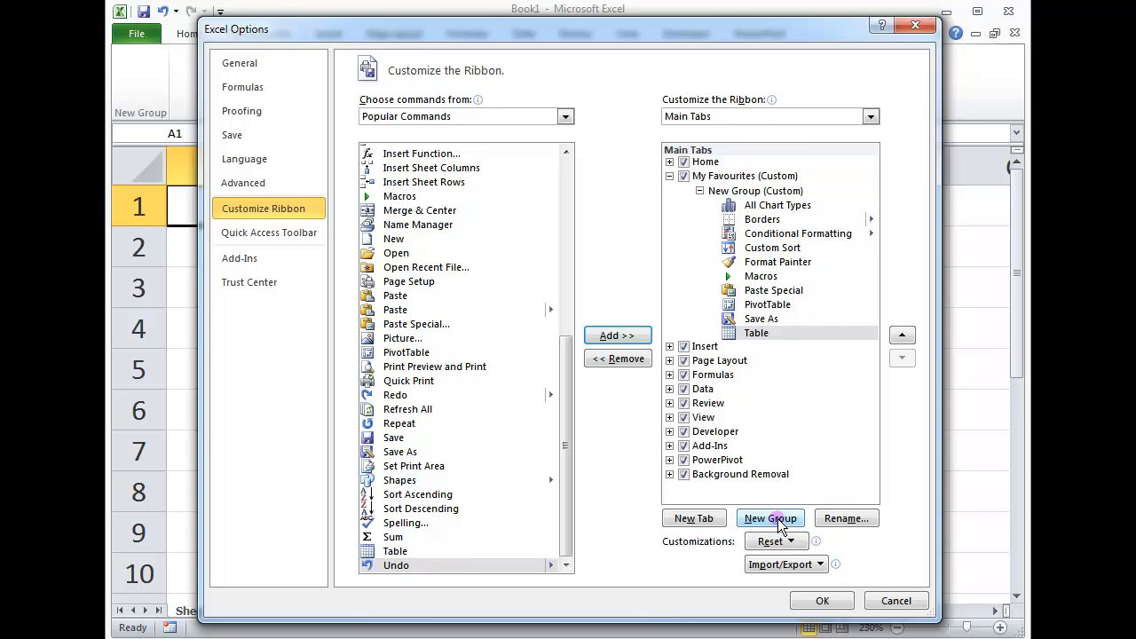
Add a second group to My Favourites and switch the command source to All Commands
left_click(744, 176)
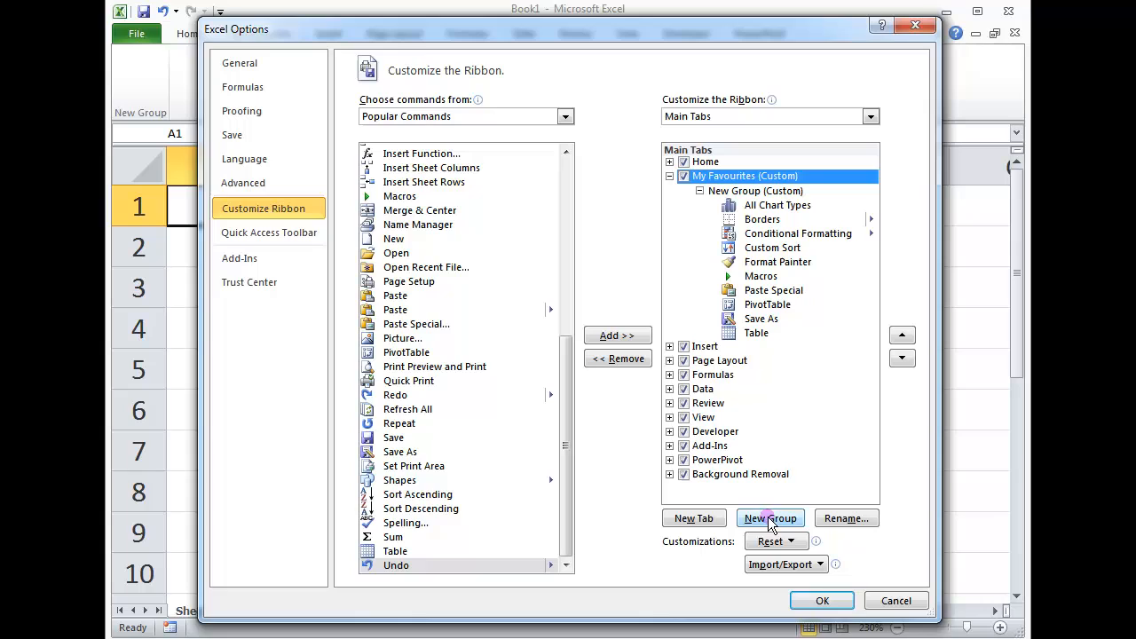
left_click(770, 518)
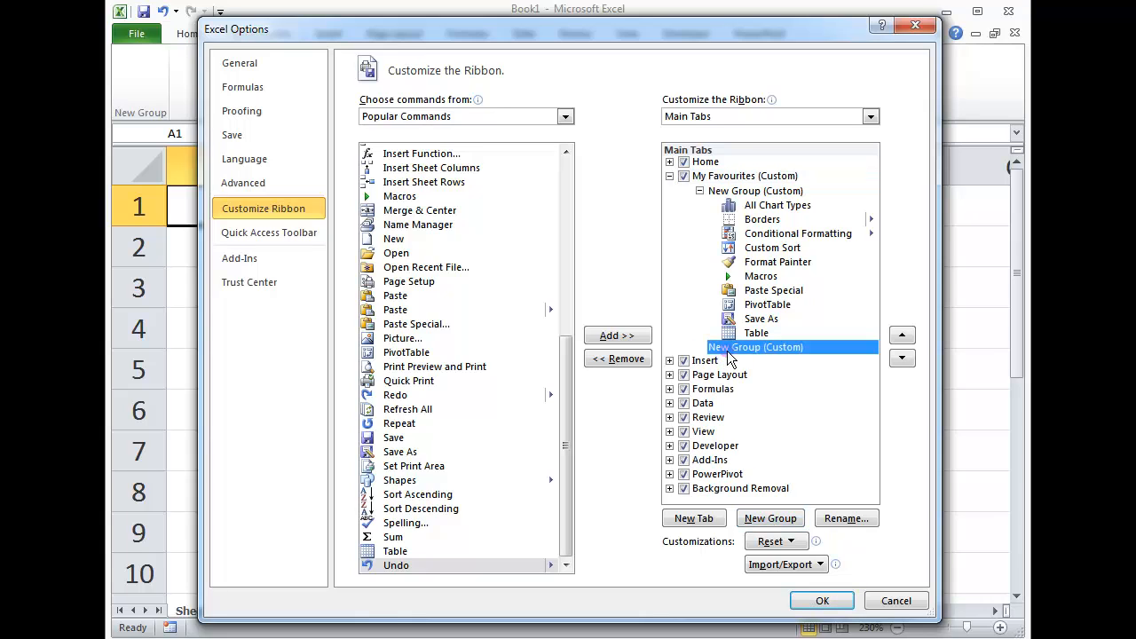
left_click(564, 117)
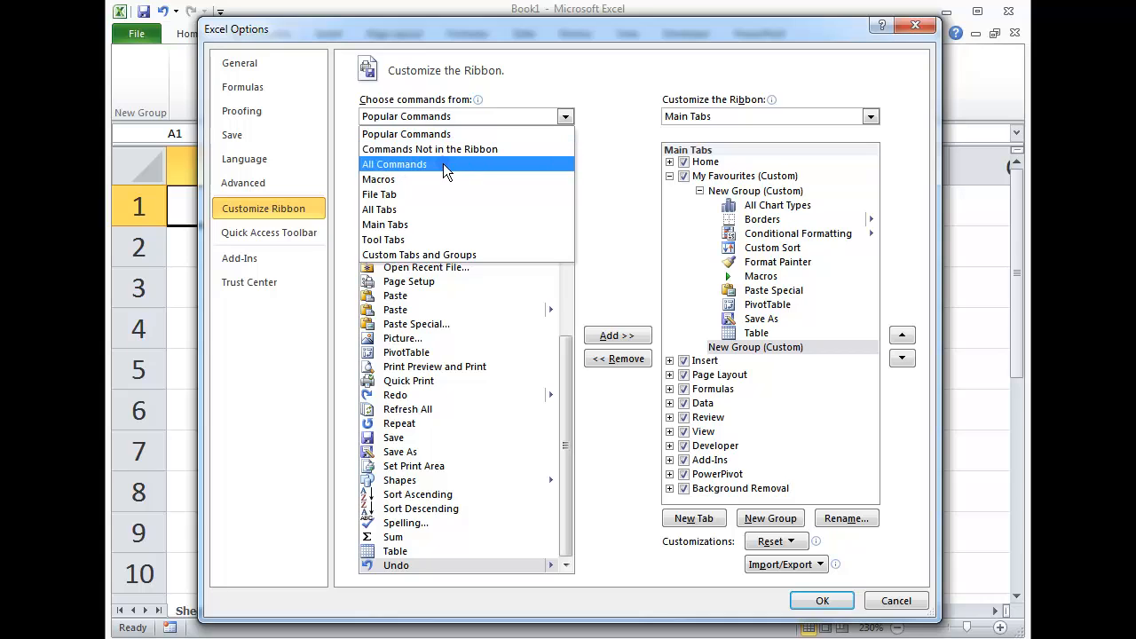
left_click(394, 164)
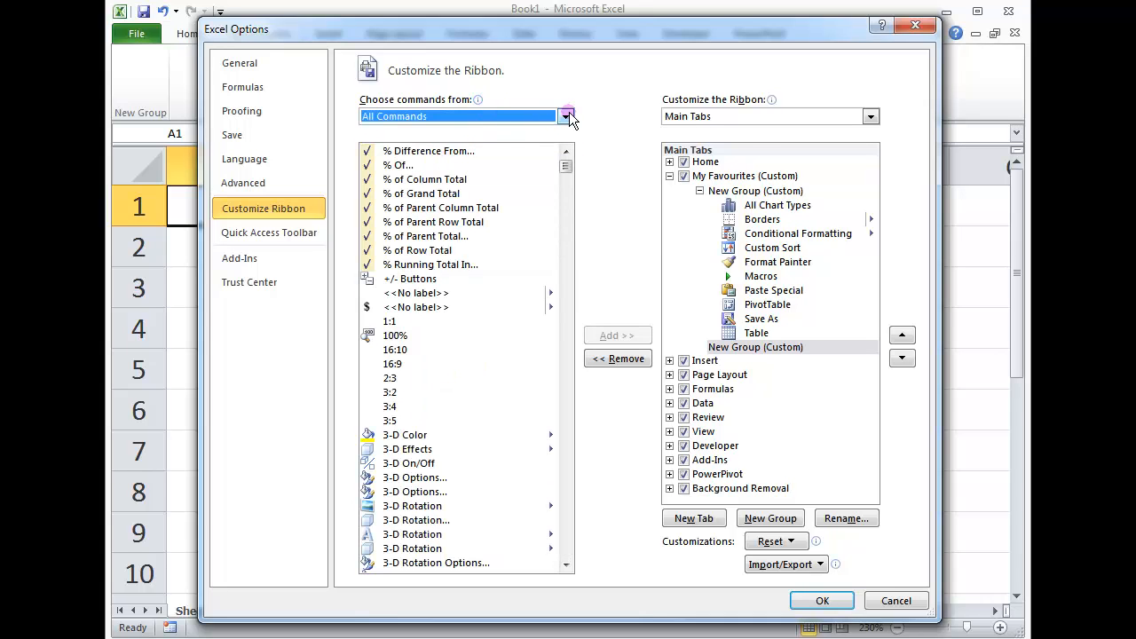
left_click(568, 118)
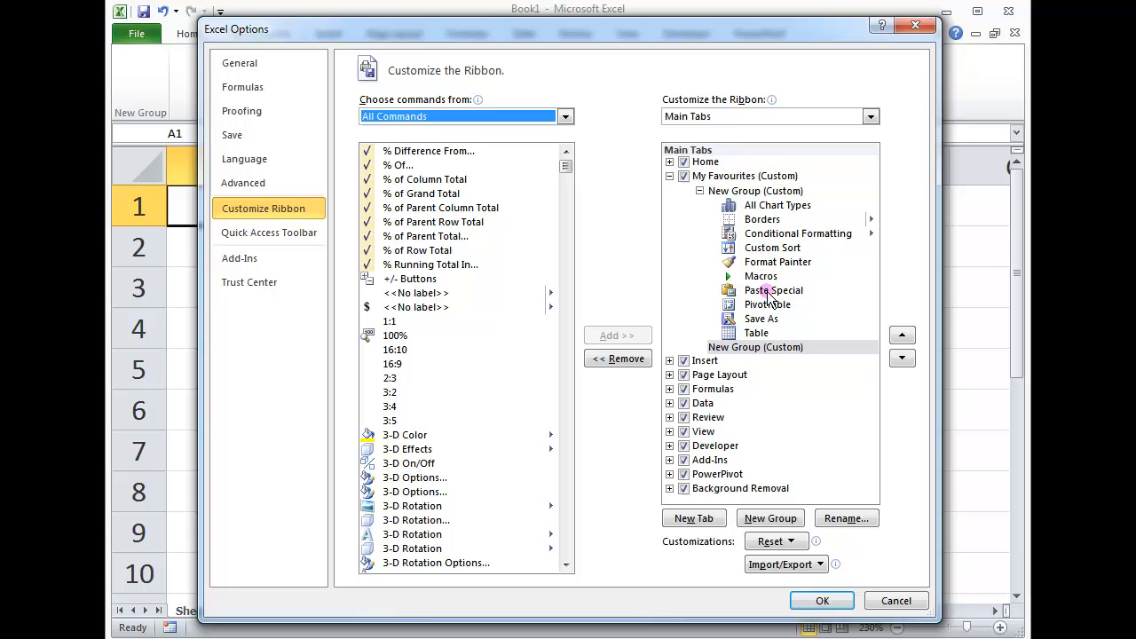
left_click(756, 191)
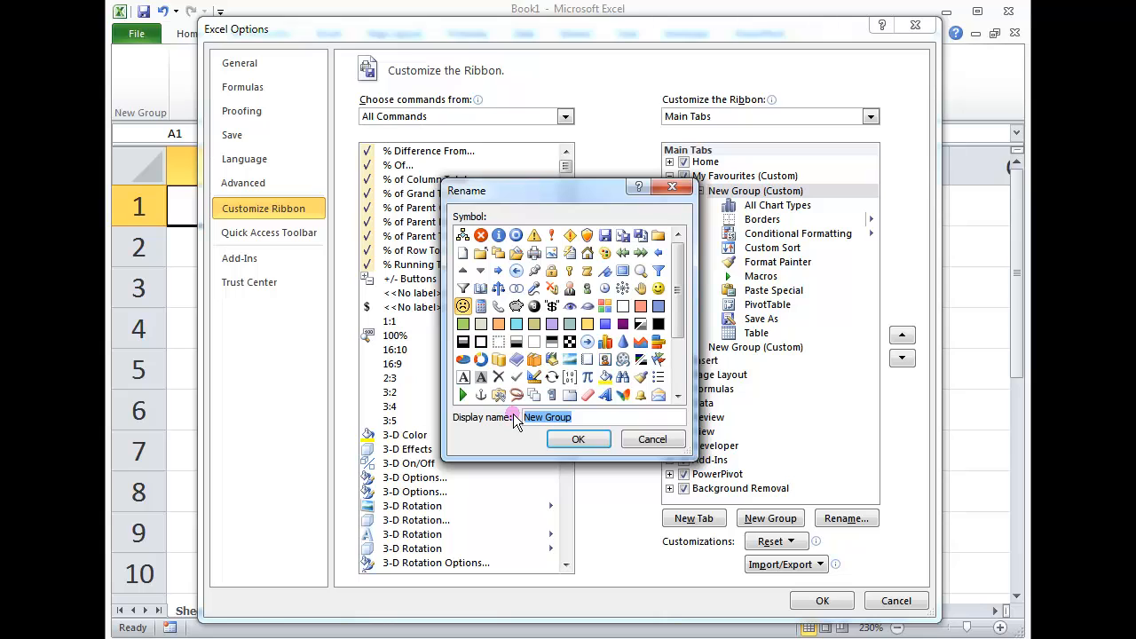
Rename the first group to Daily Usage
type("D")
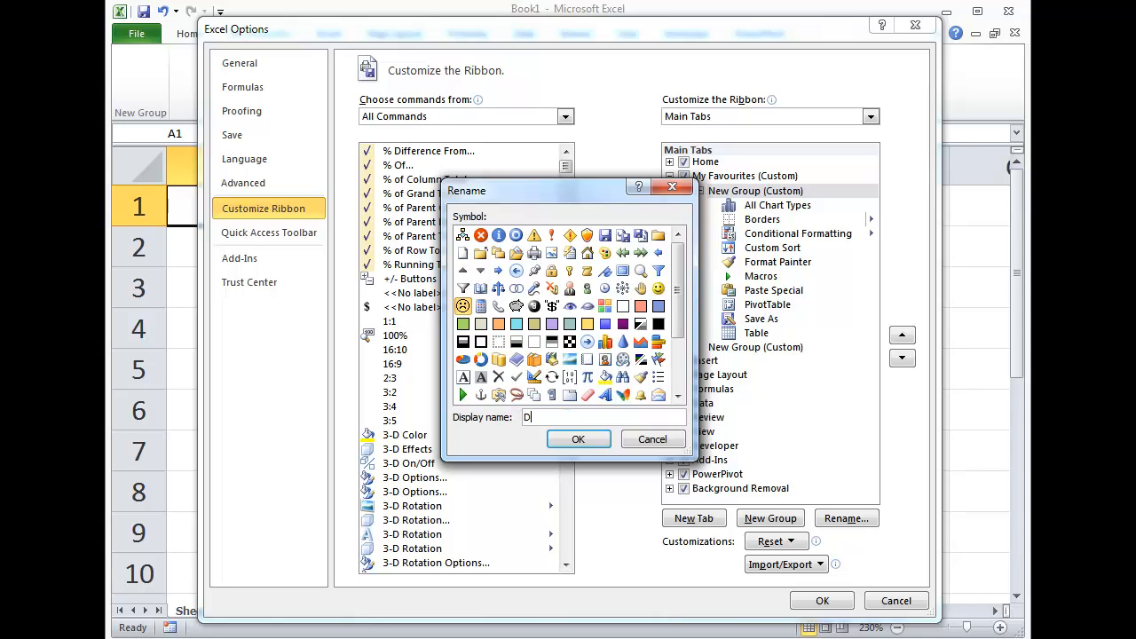
type("aily Usage")
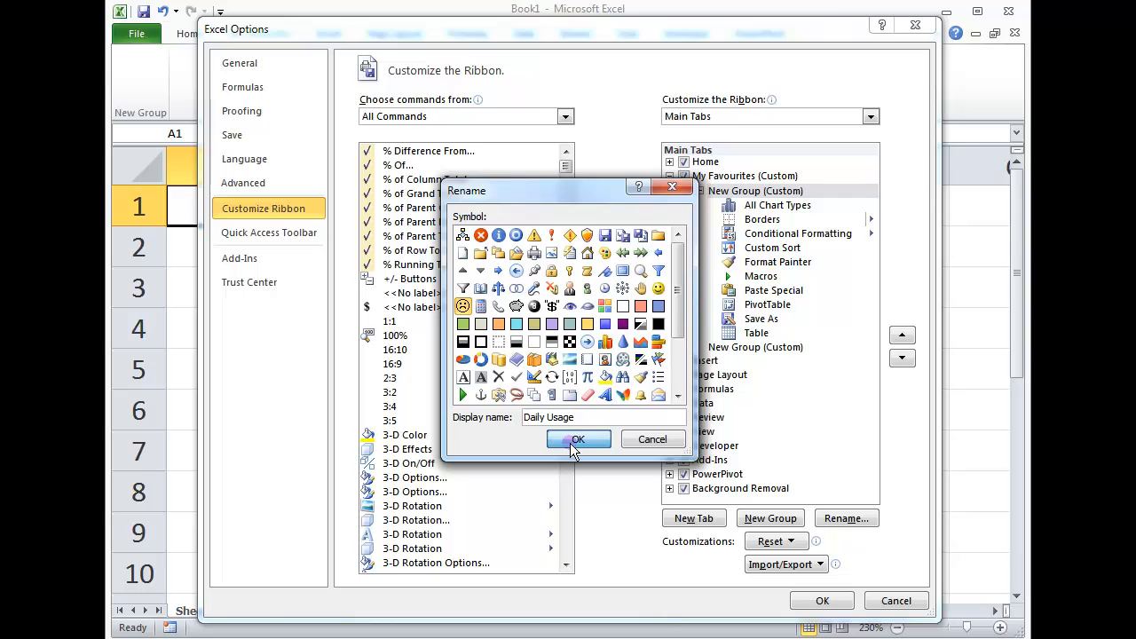
left_click(578, 440)
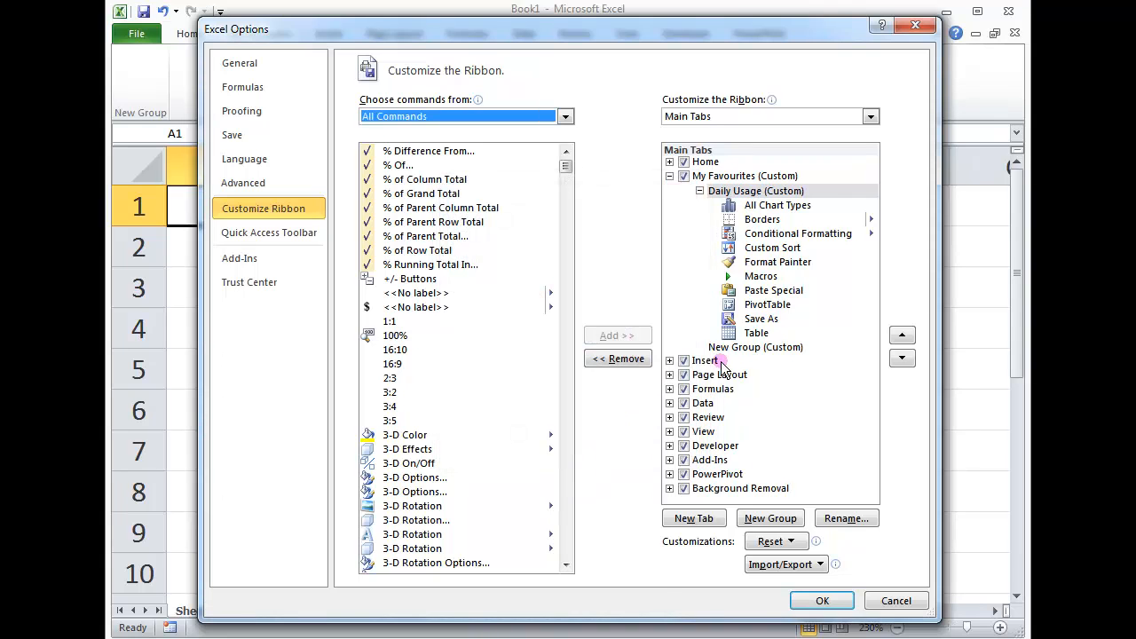
Rename the second group to Optional Usage
right_click(756, 347)
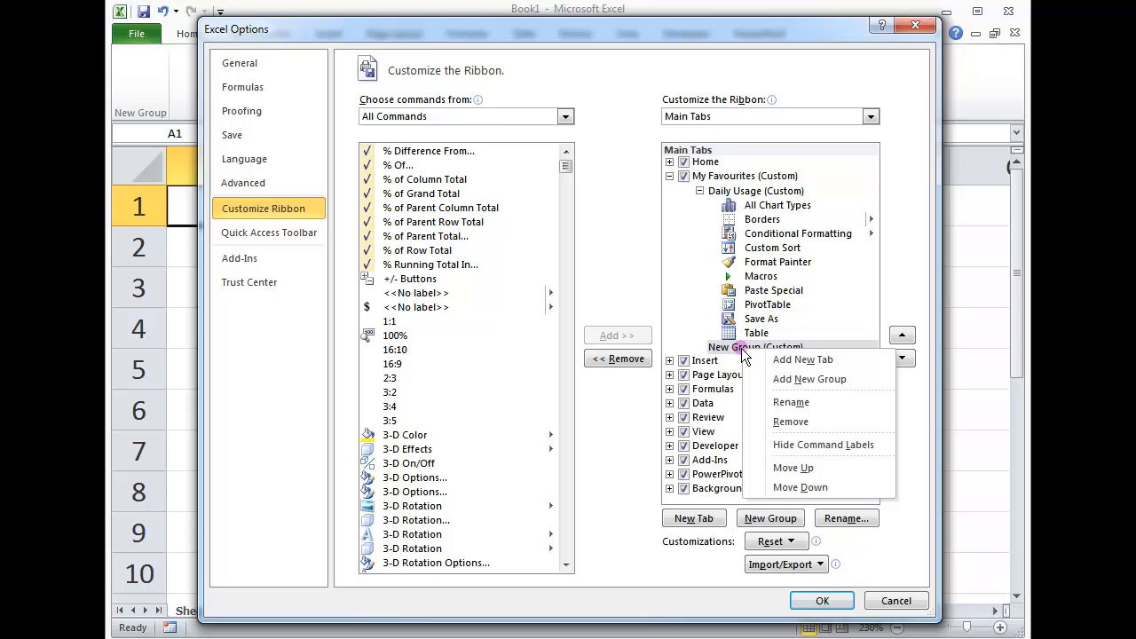
left_click(790, 401)
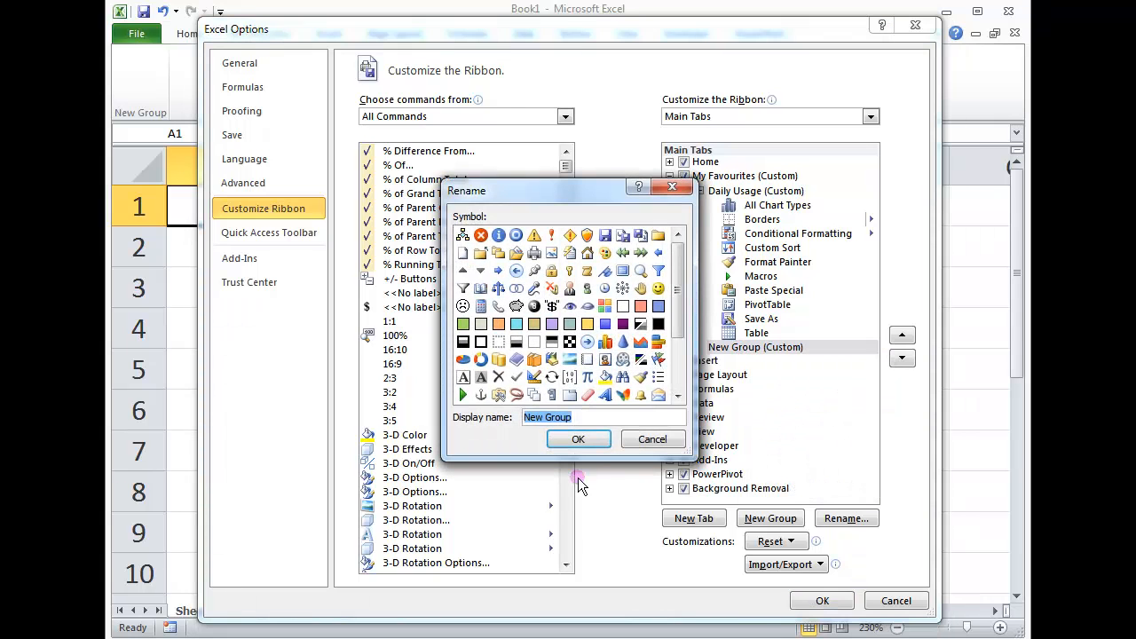
type("Optional Usage")
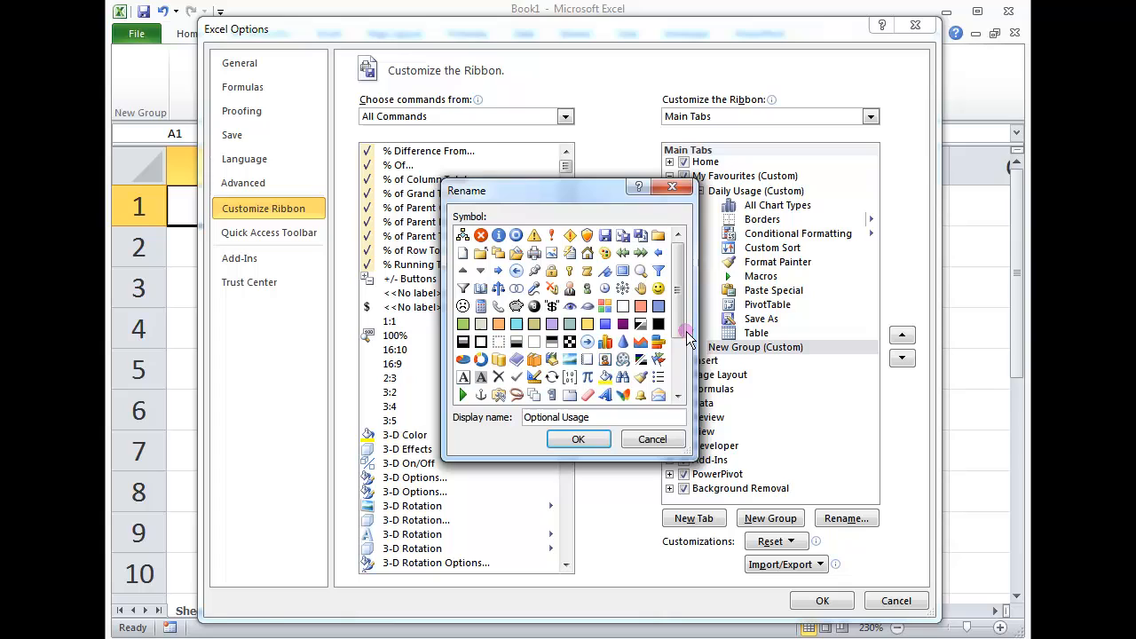
scroll("down", 3)
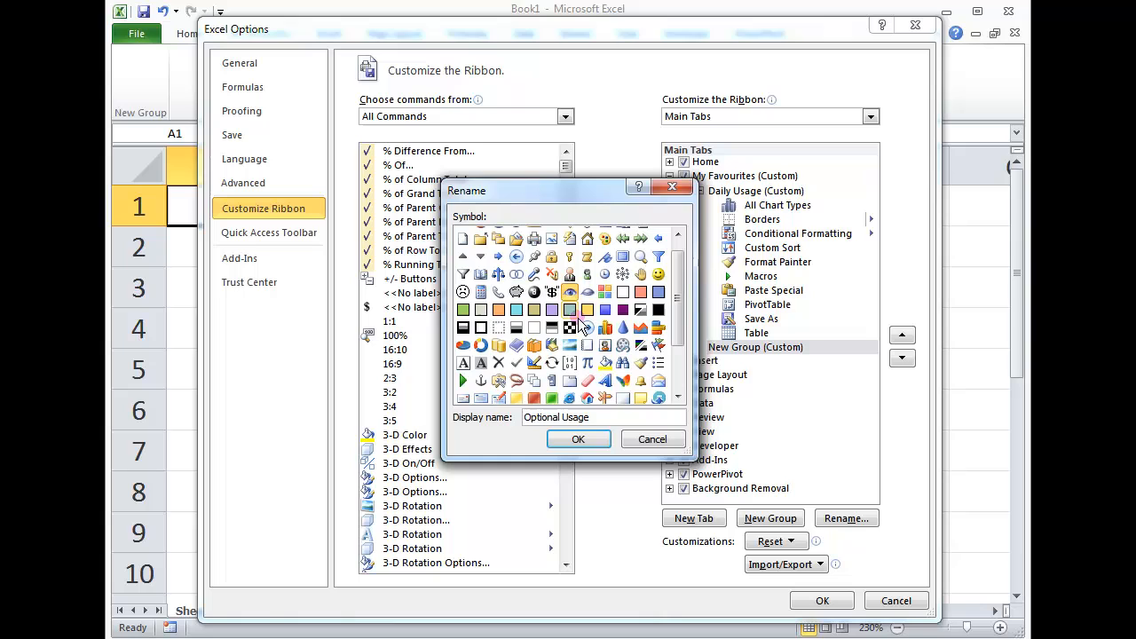
left_click(579, 440)
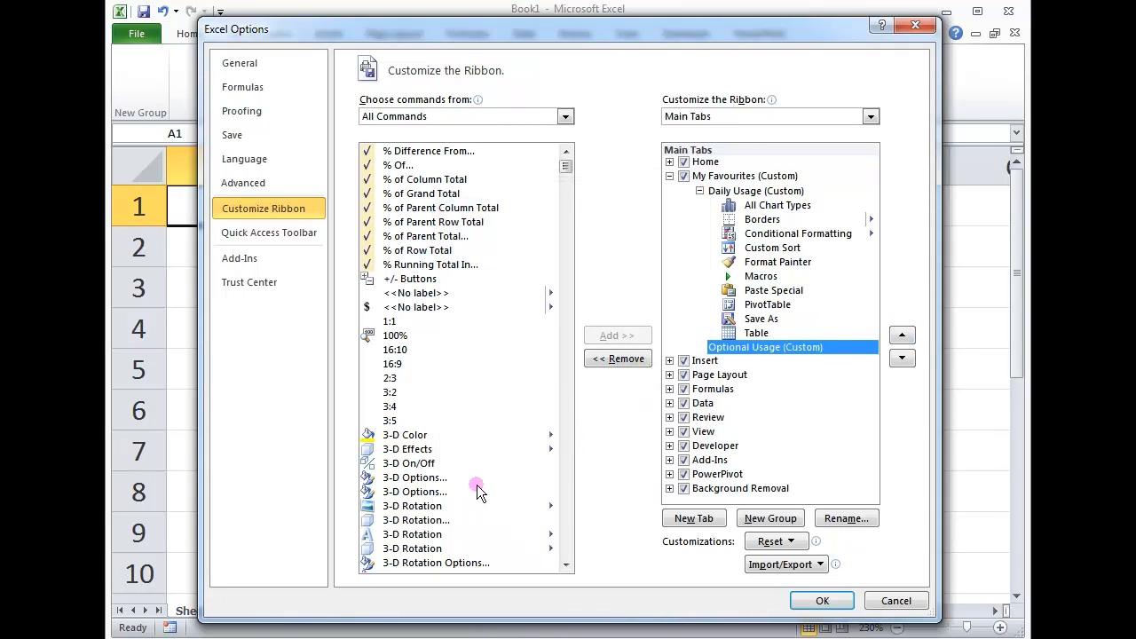
mouse_move(565, 540)
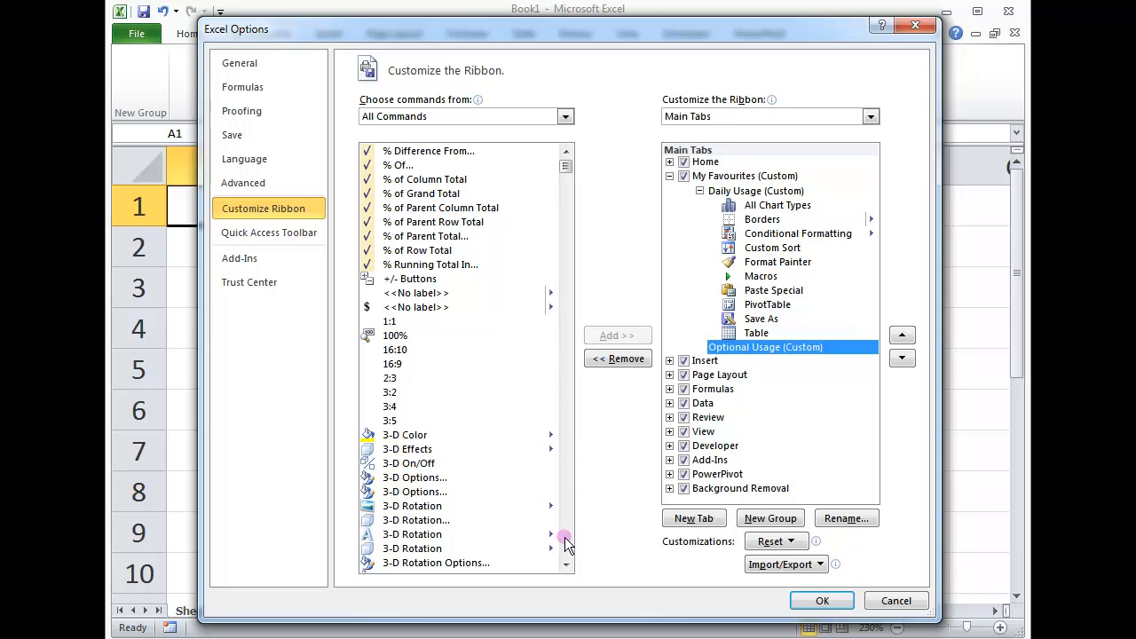
Add All Borders, Arrange All, AutoSum and Borders to Optional Usage and apply the changes
left_click(564, 565)
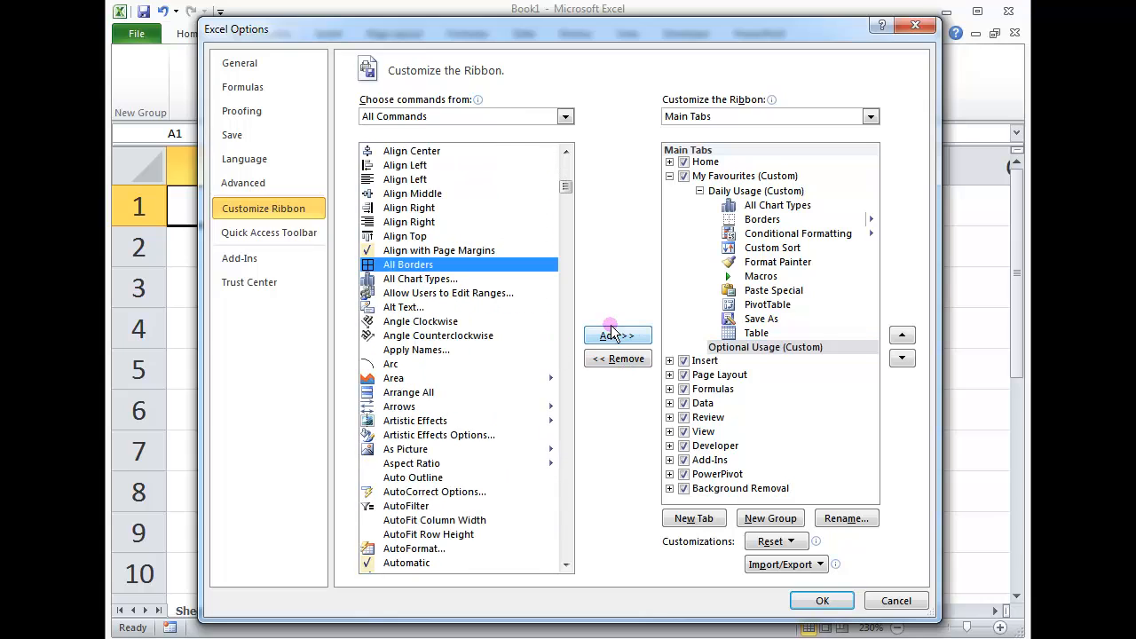
left_click(617, 335)
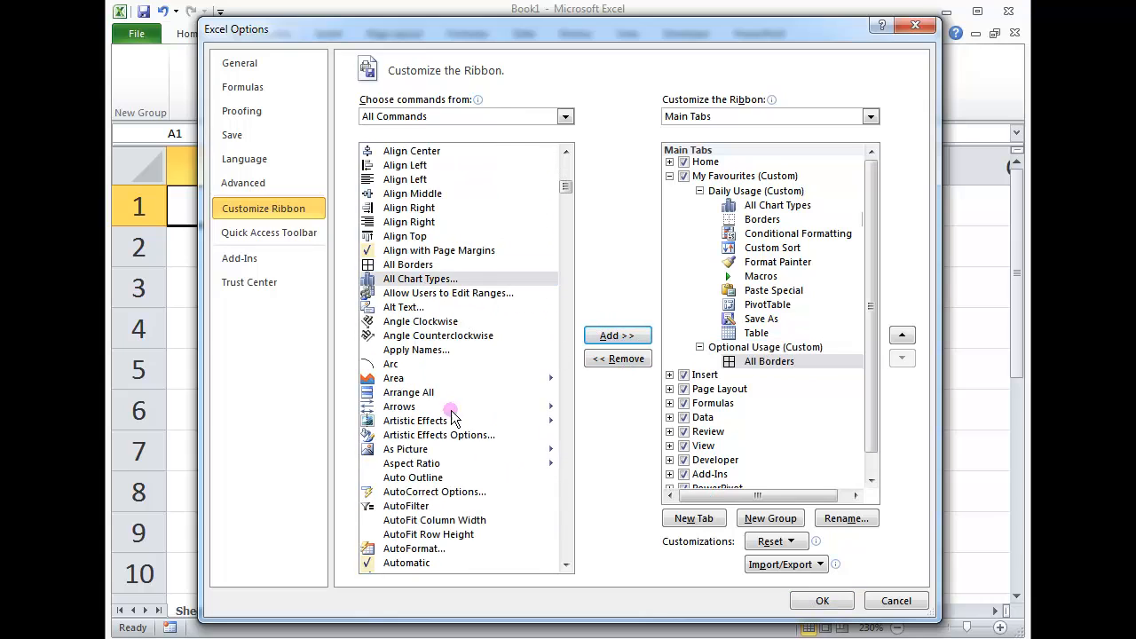
left_click(408, 392)
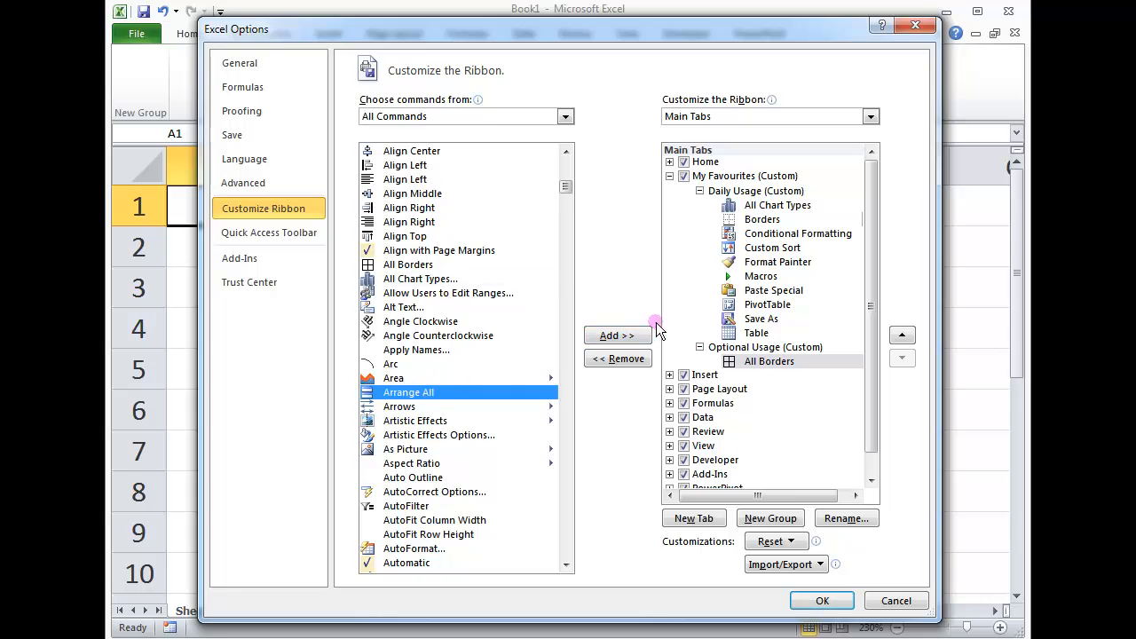
left_click(617, 334)
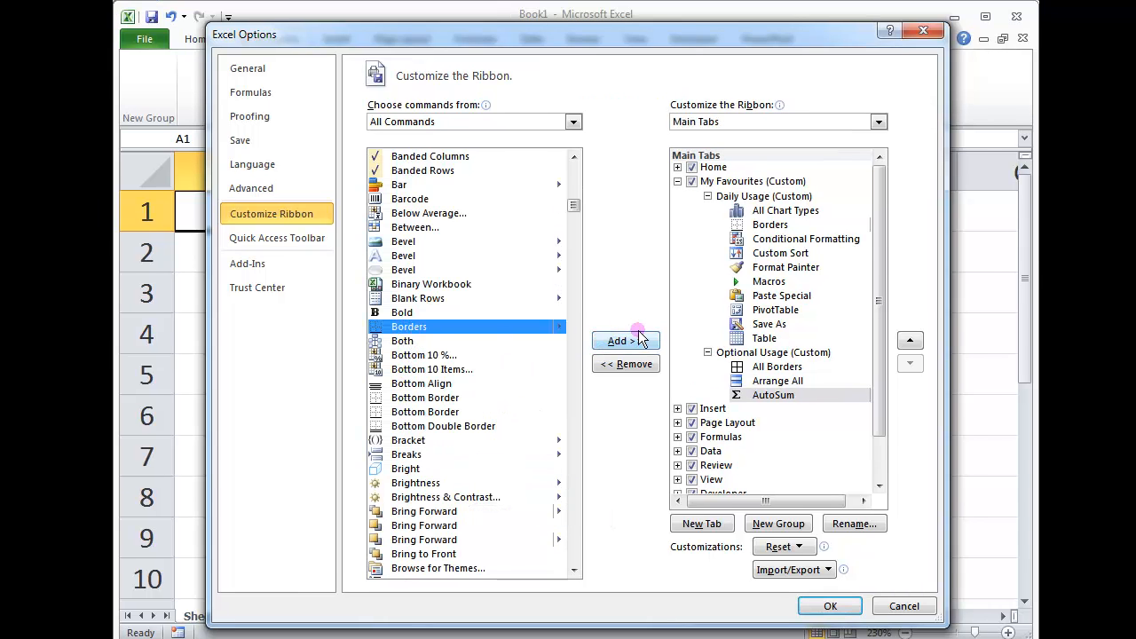
left_click(625, 341)
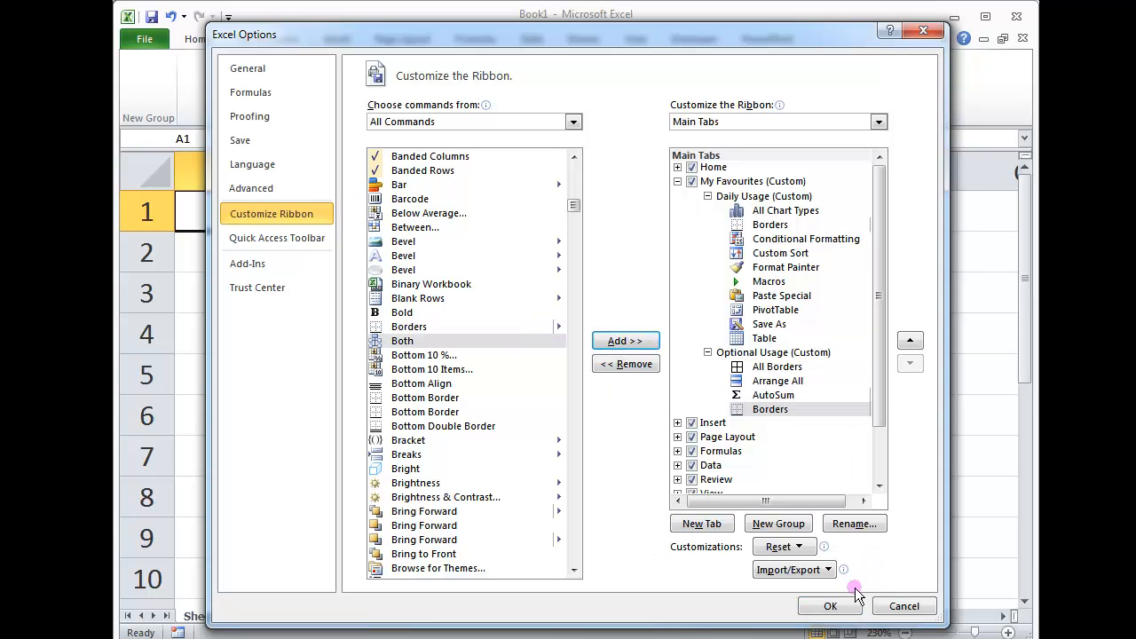
left_click(829, 606)
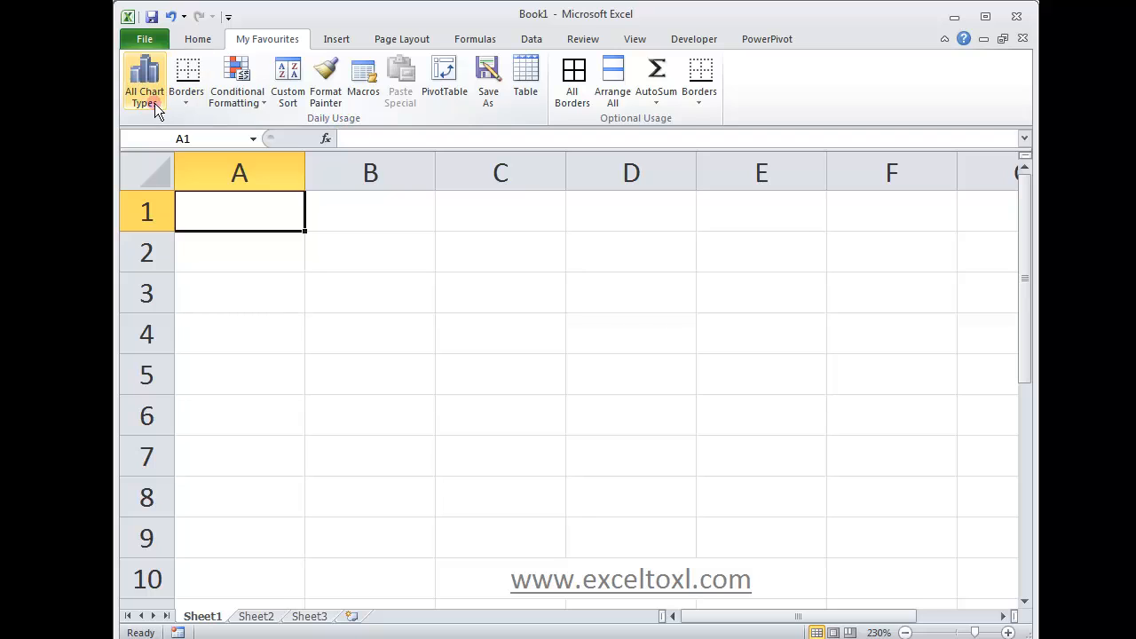
mouse_move(617, 128)
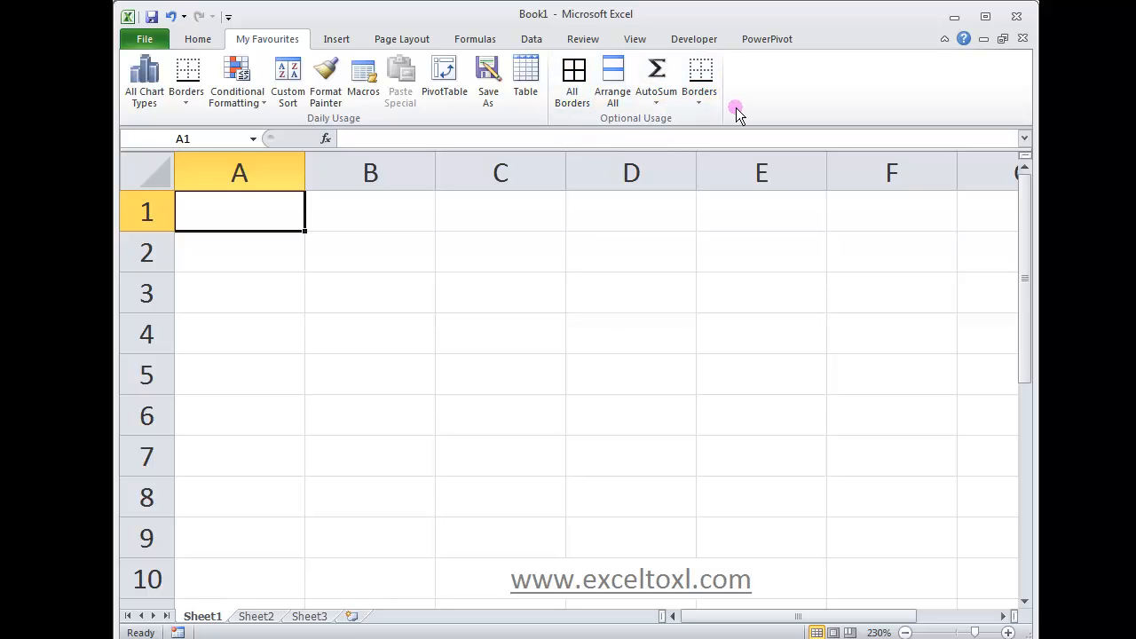
mouse_move(728, 110)
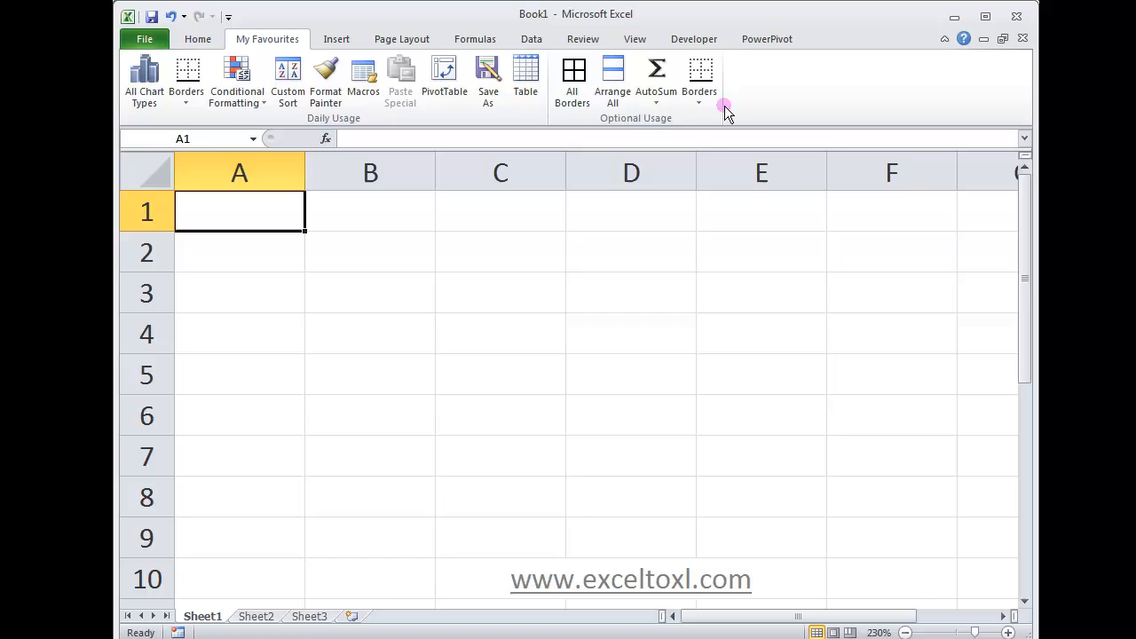
mouse_move(728, 133)
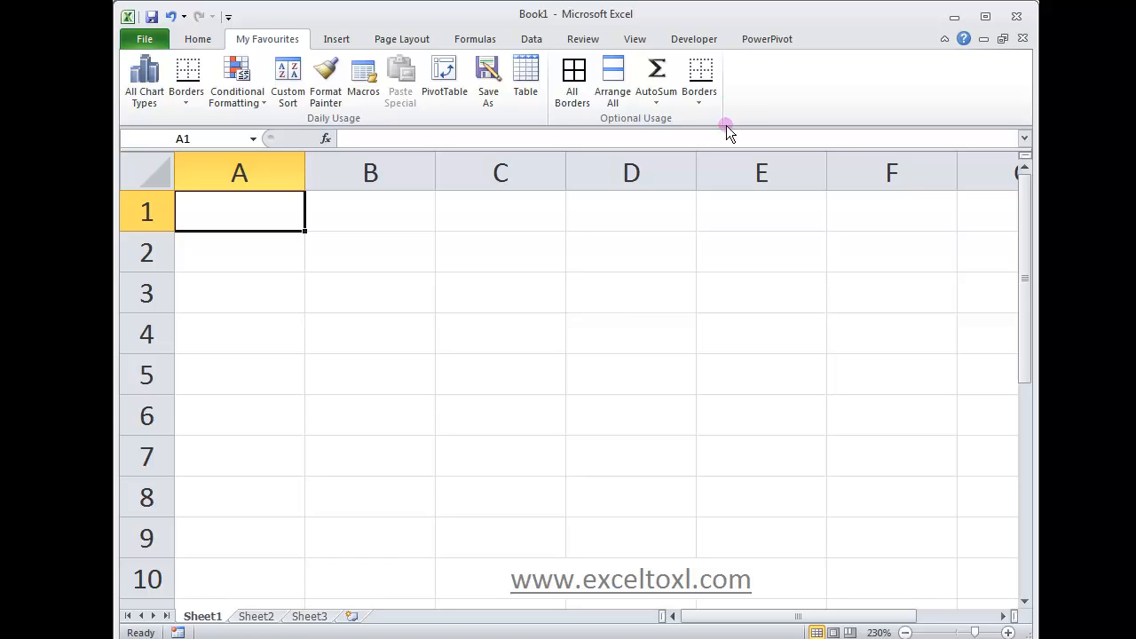
mouse_move(721, 512)
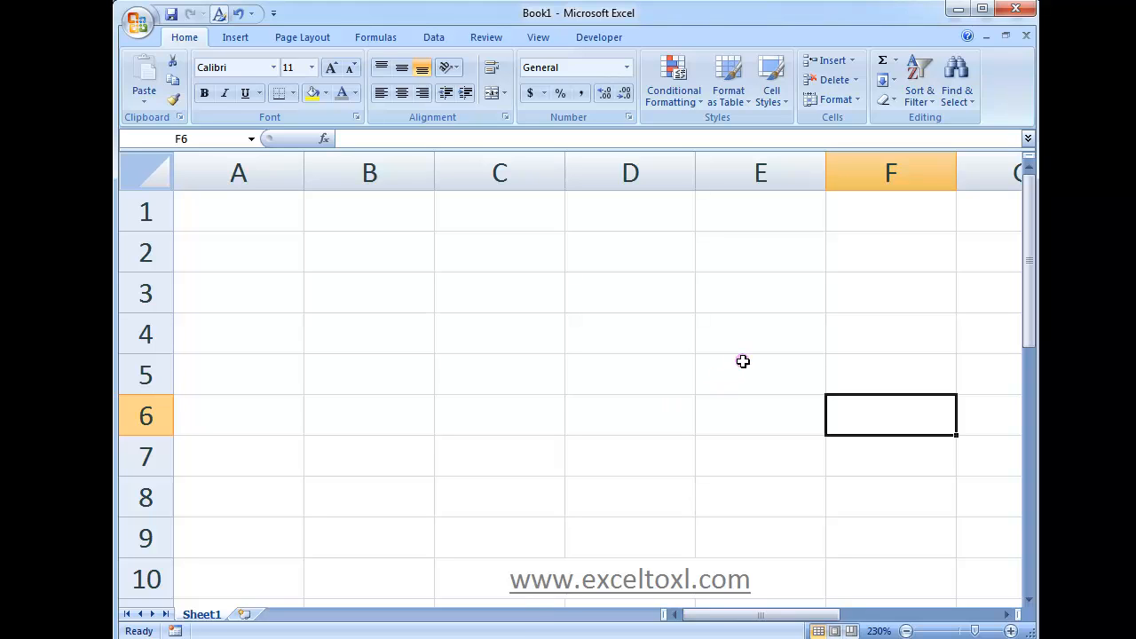
In Excel 2007, view the Customize page offering only Quick Access Toolbar options, then close it
left_click(139, 21)
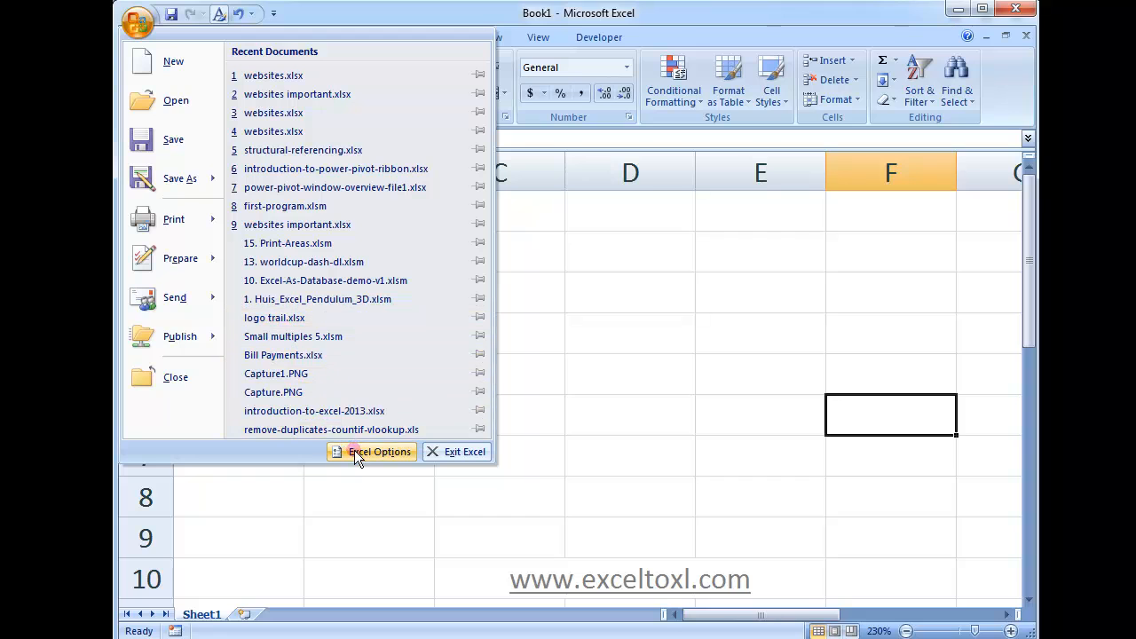
left_click(379, 453)
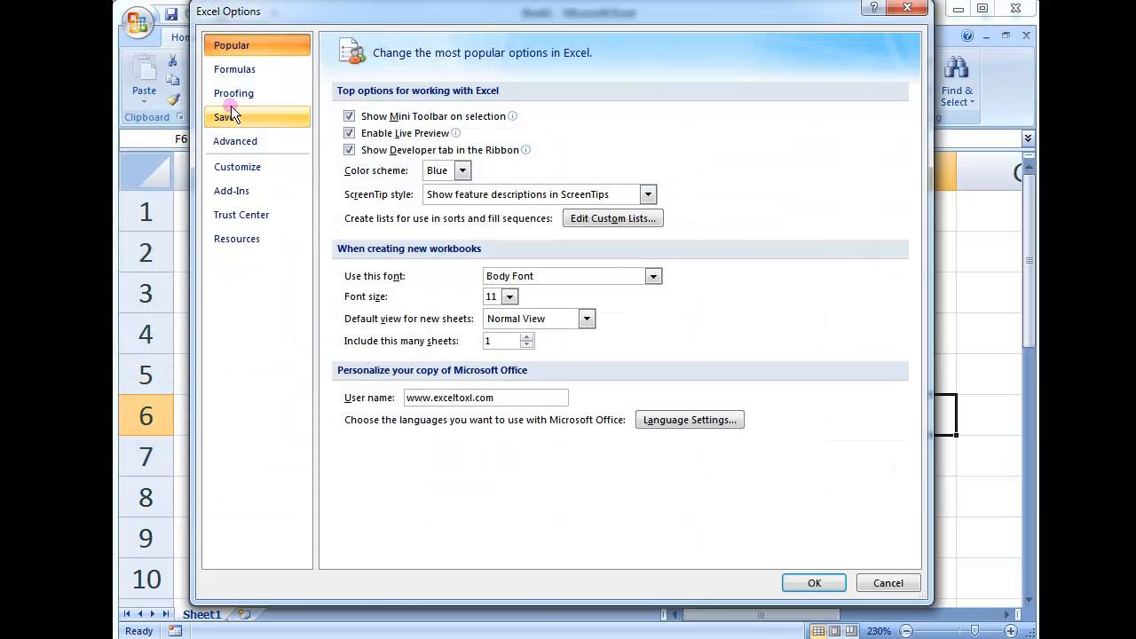
left_click(238, 166)
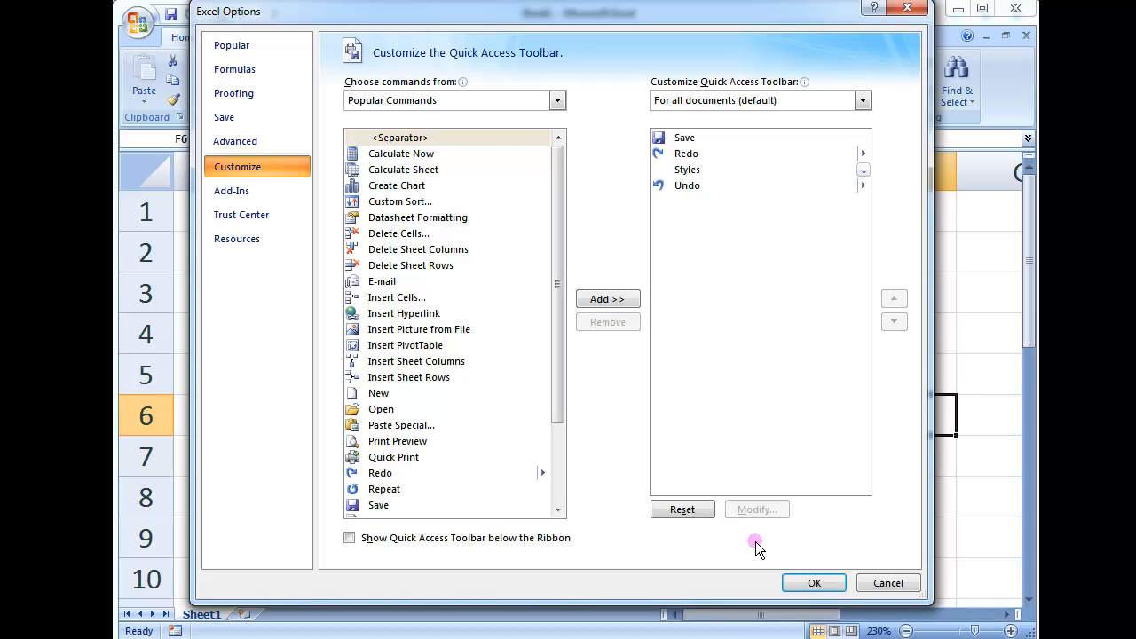
left_click(813, 582)
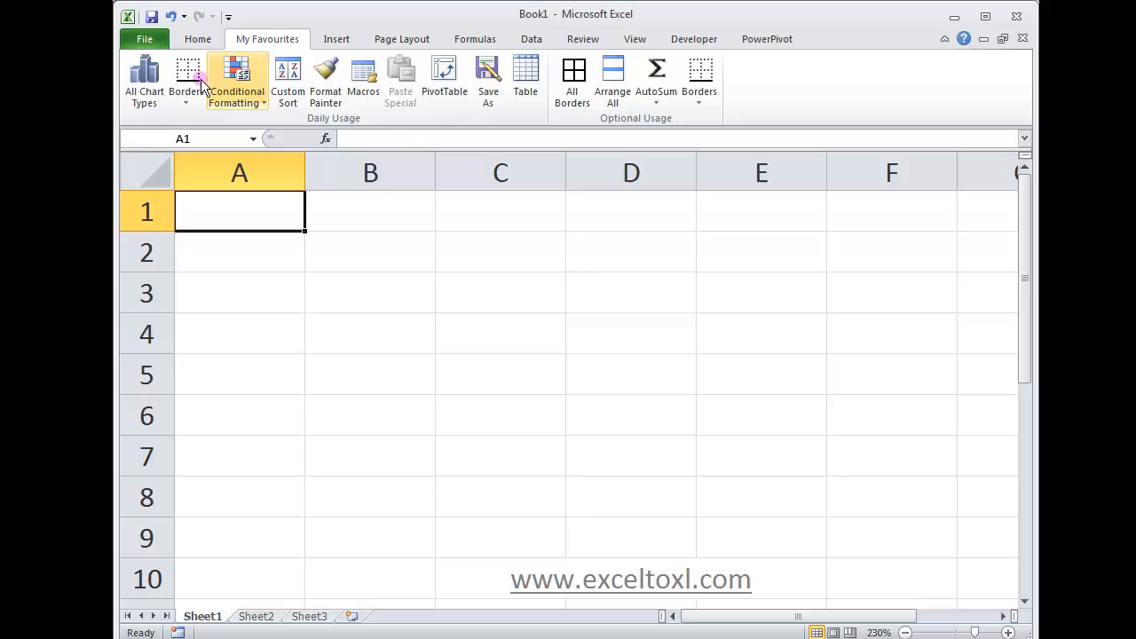
mouse_move(584, 335)
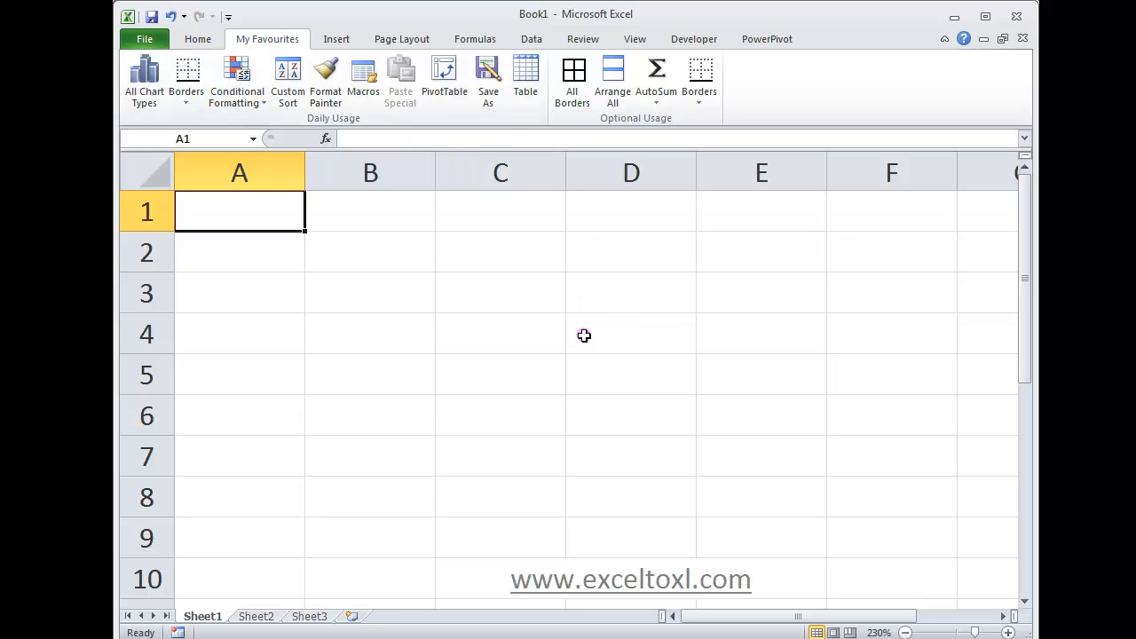
mouse_move(586, 346)
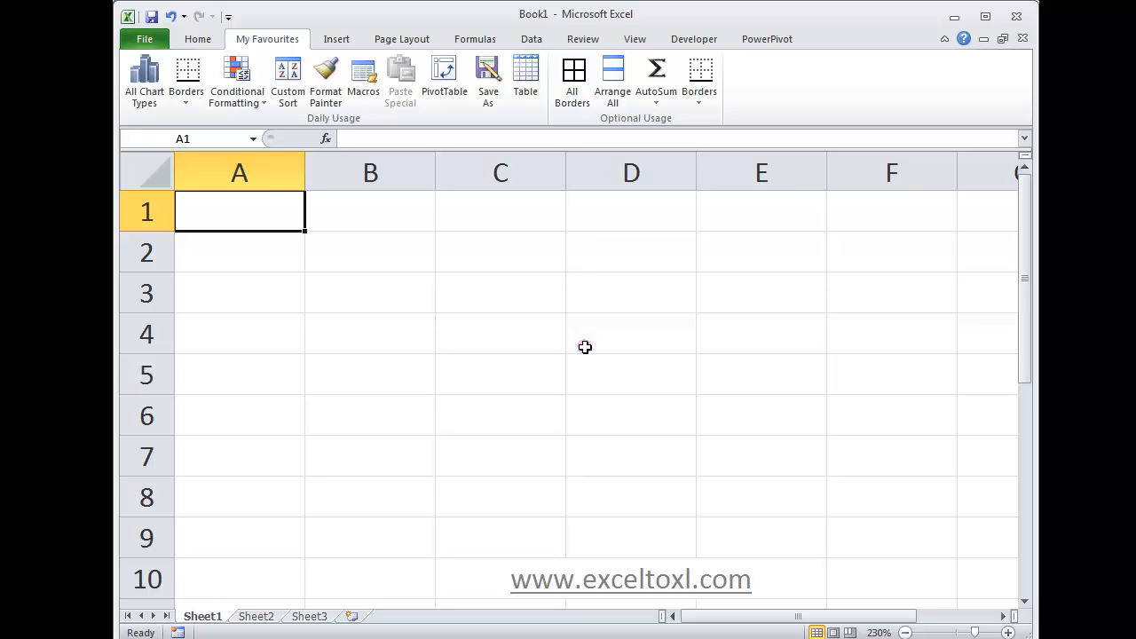
mouse_move(668, 485)
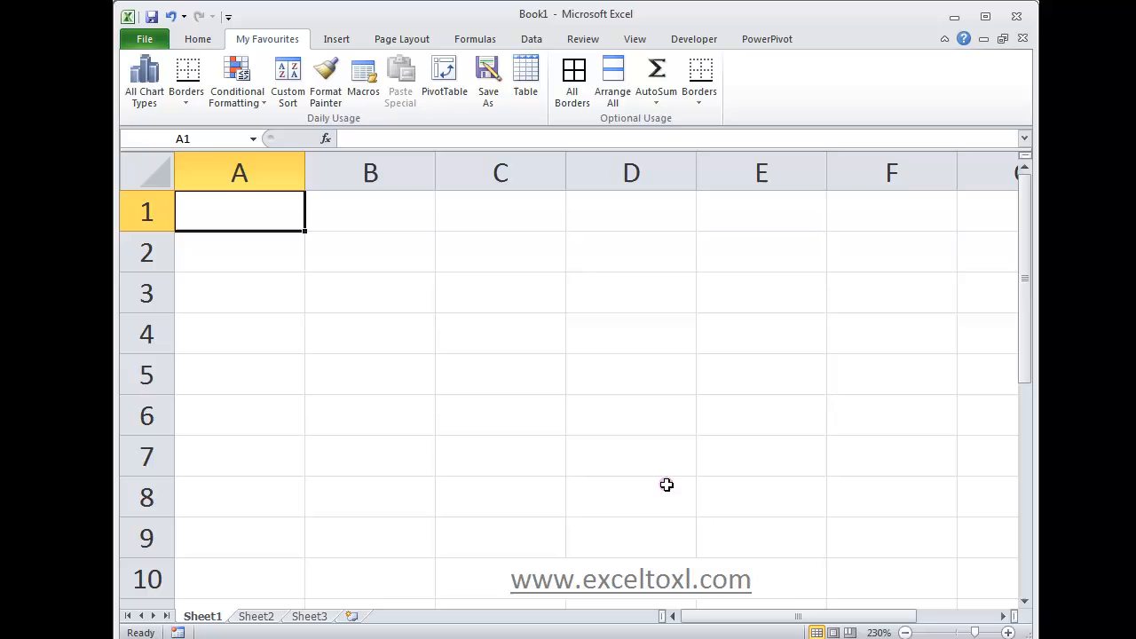
mouse_move(788, 579)
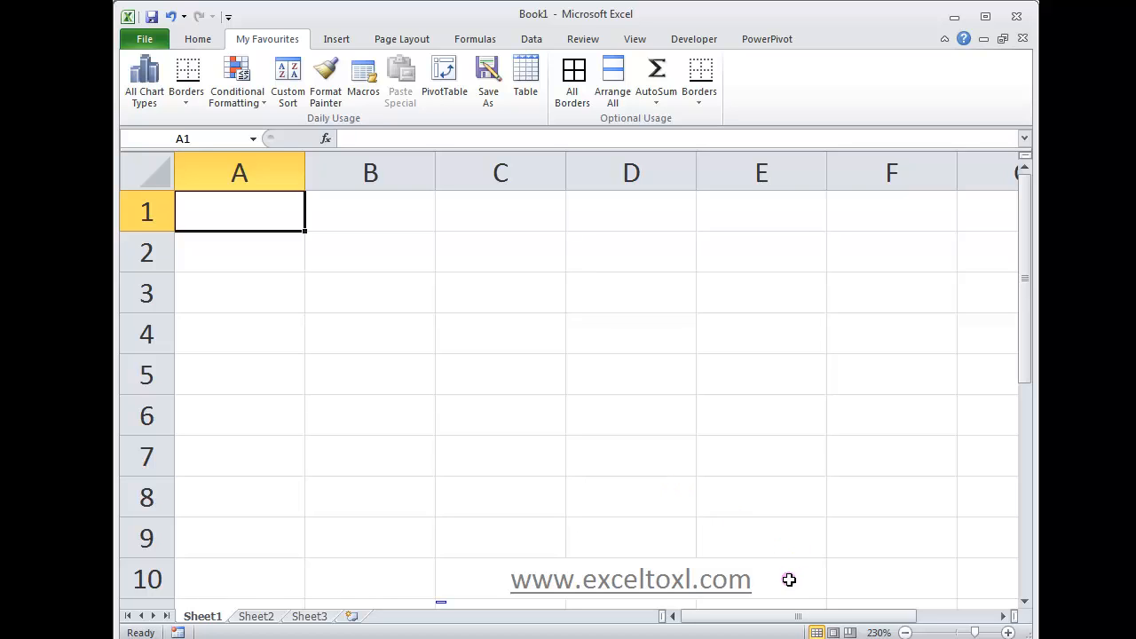